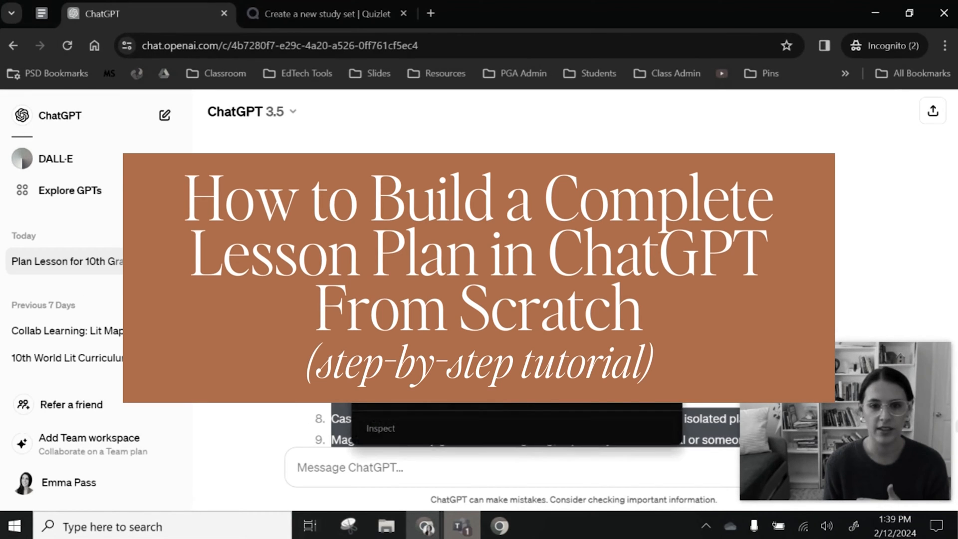
Start a new, blank ChatGPT conversation in place of the lesson-plan chat
left_click(318, 13)
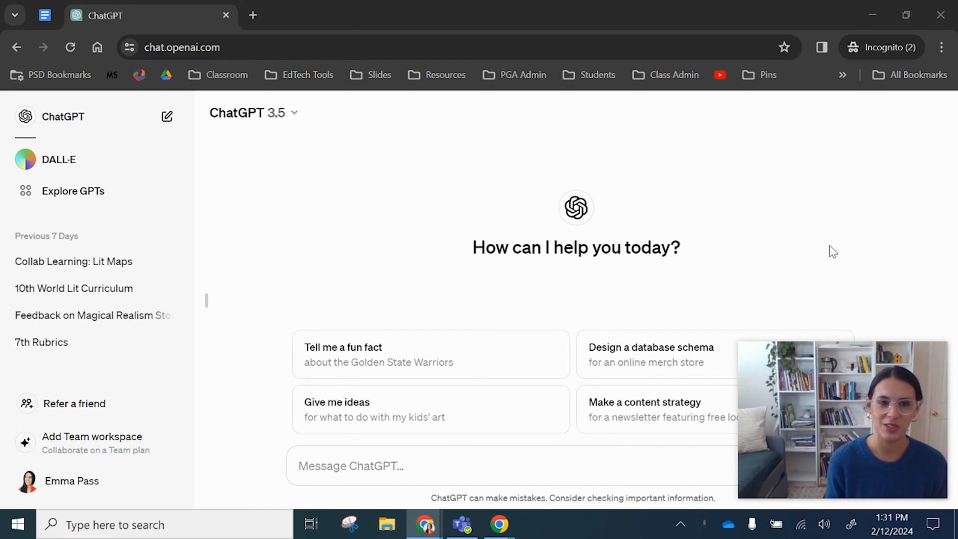
mouse_move(764, 227)
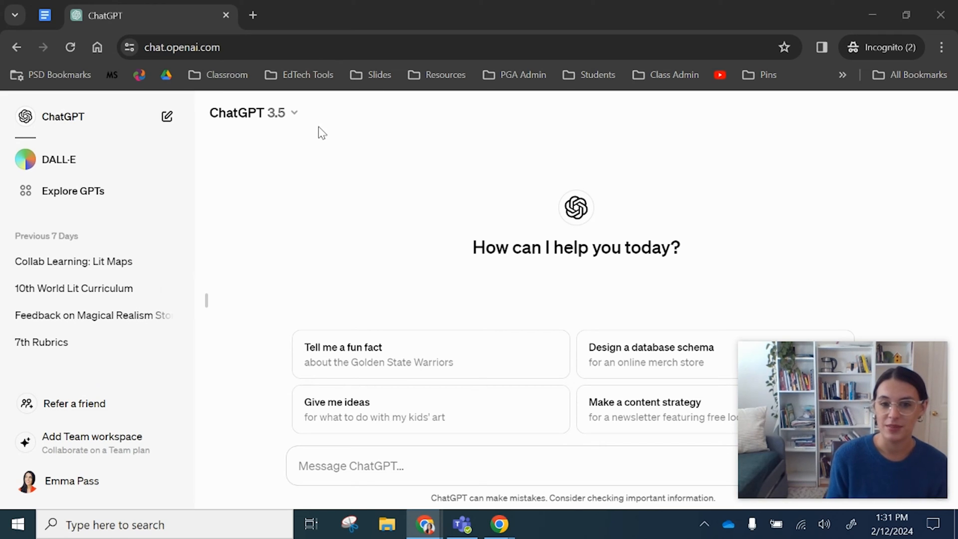
mouse_move(251, 252)
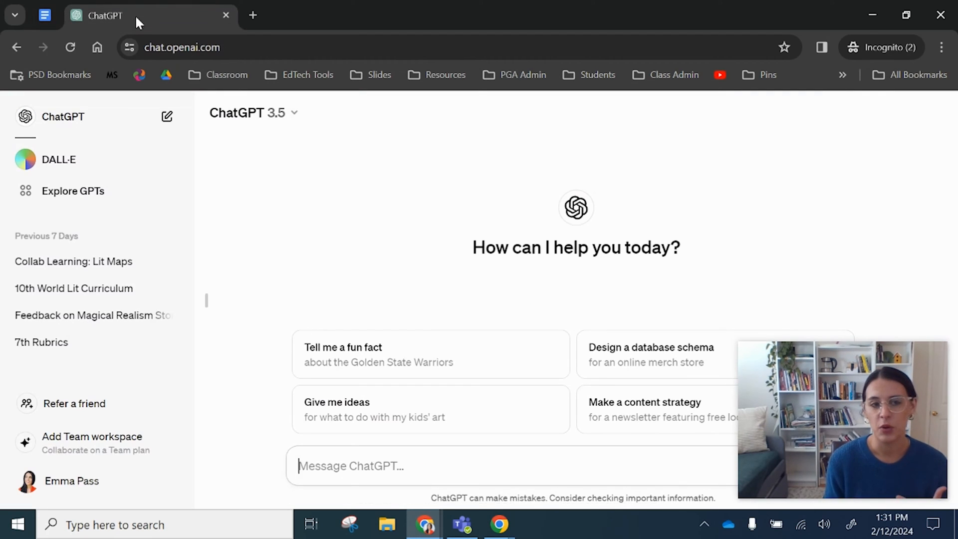
mouse_move(359, 474)
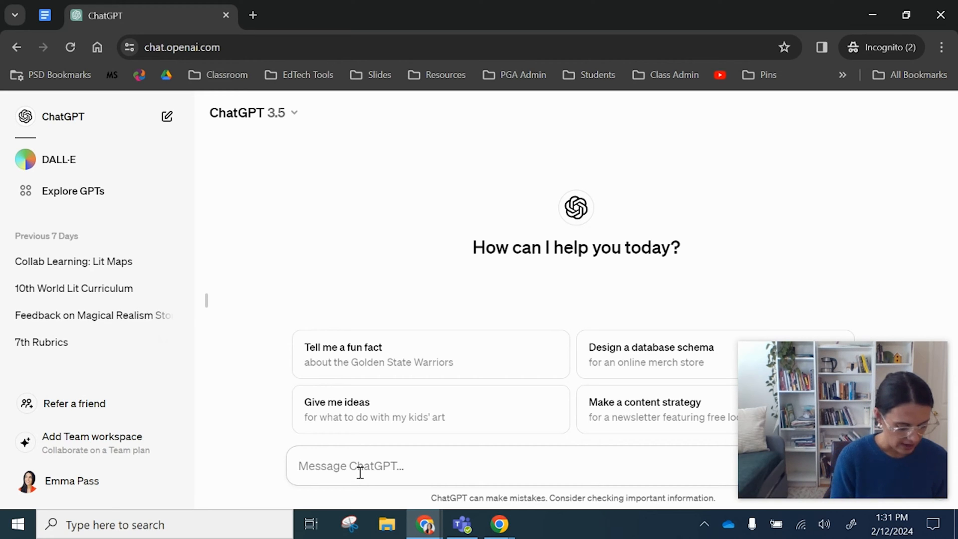
Draft a PREP-style prompt asking ChatGPT to co-teach and plan a 10th grade English lesson
type("PR")
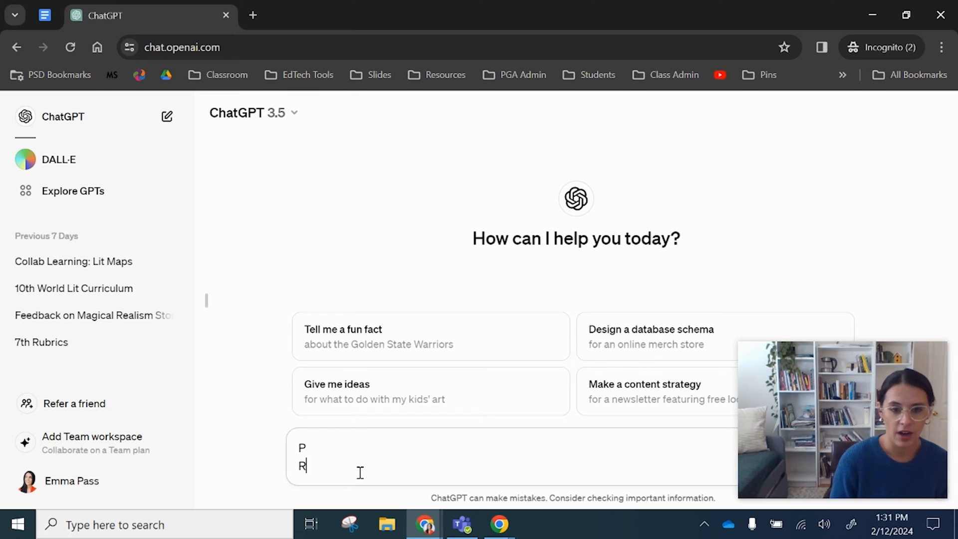
type("E")
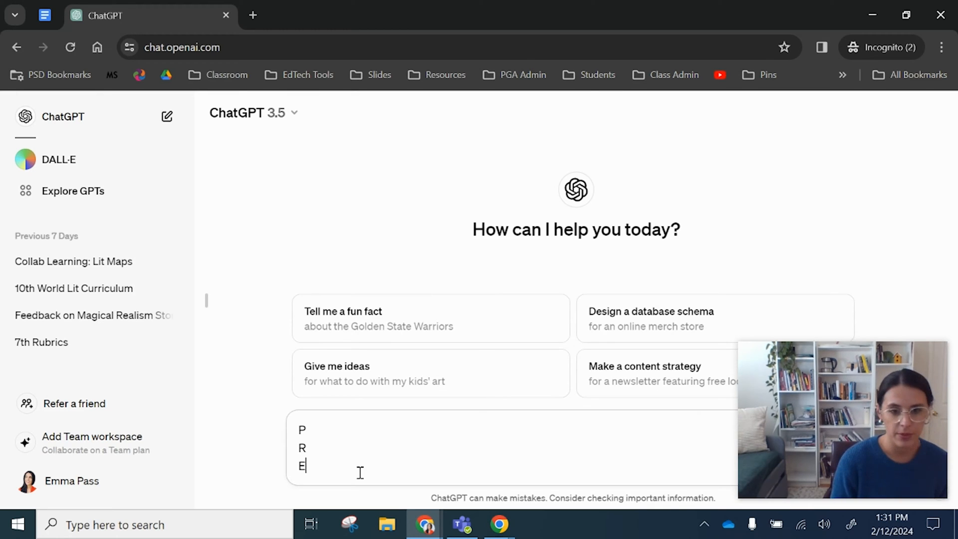
type("P")
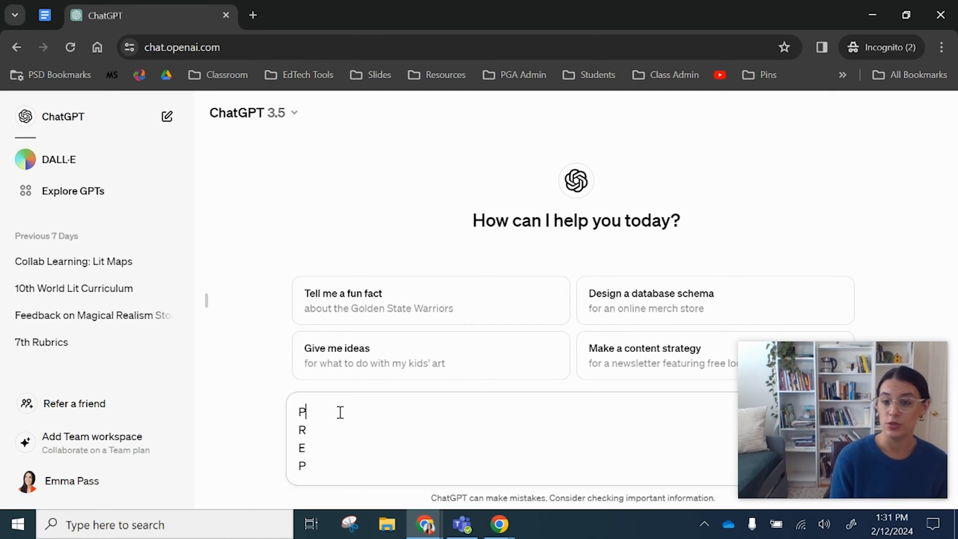
type("Hepl")
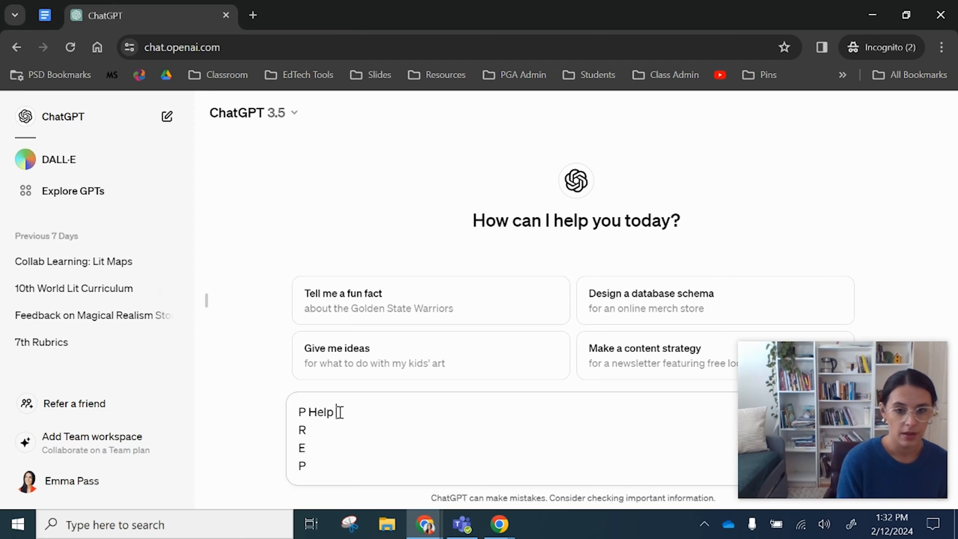
type("ne plan a lesson")
left_click(512, 430)
type(" I would like you to act as my")
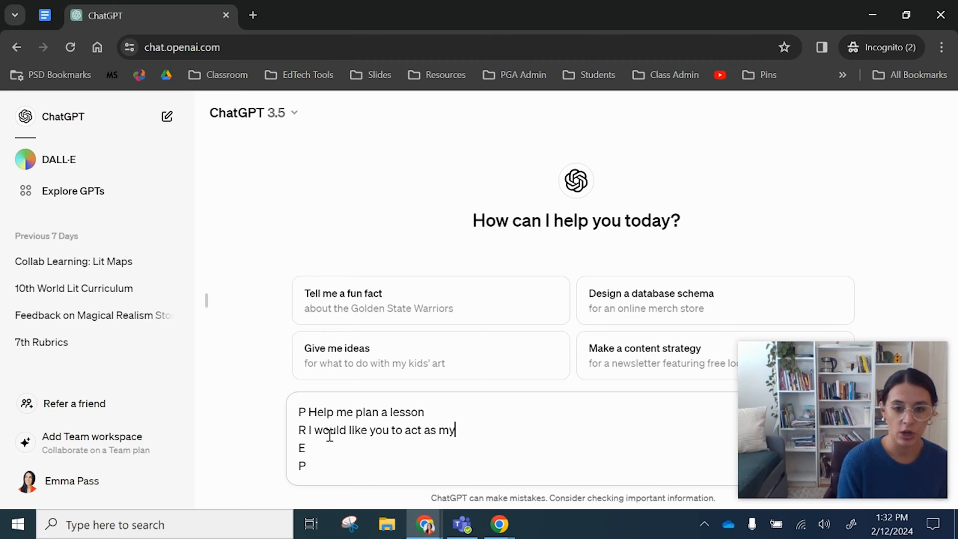
type("co-eacher for my")
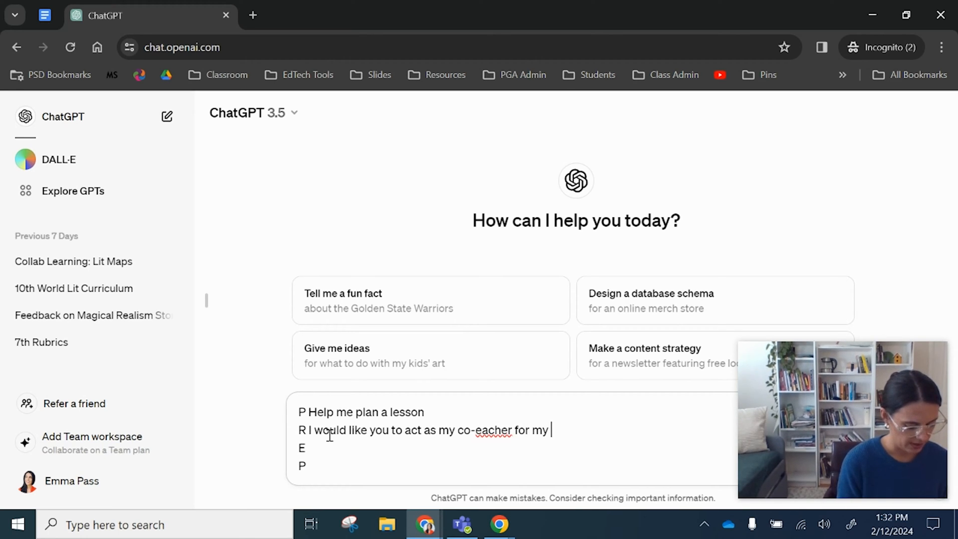
type("10th grade")
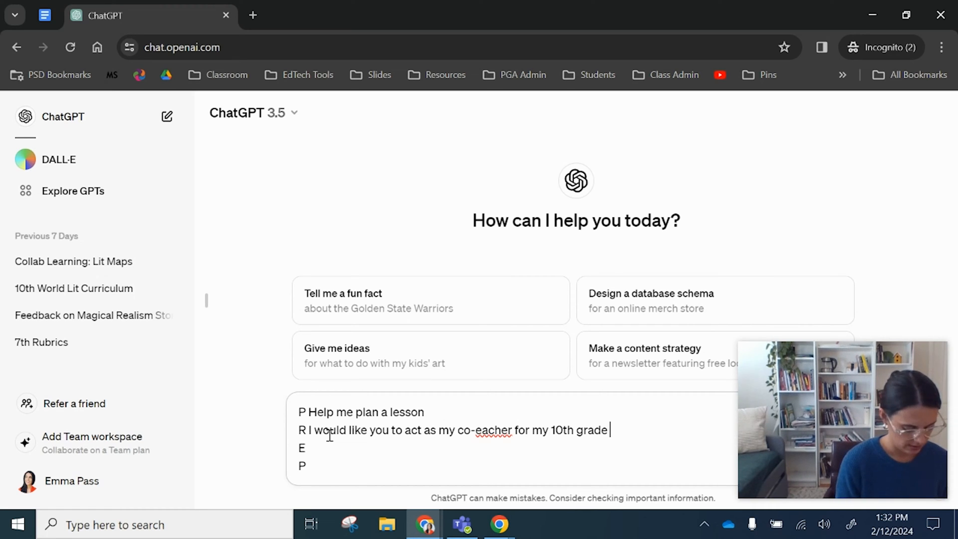
type("English")
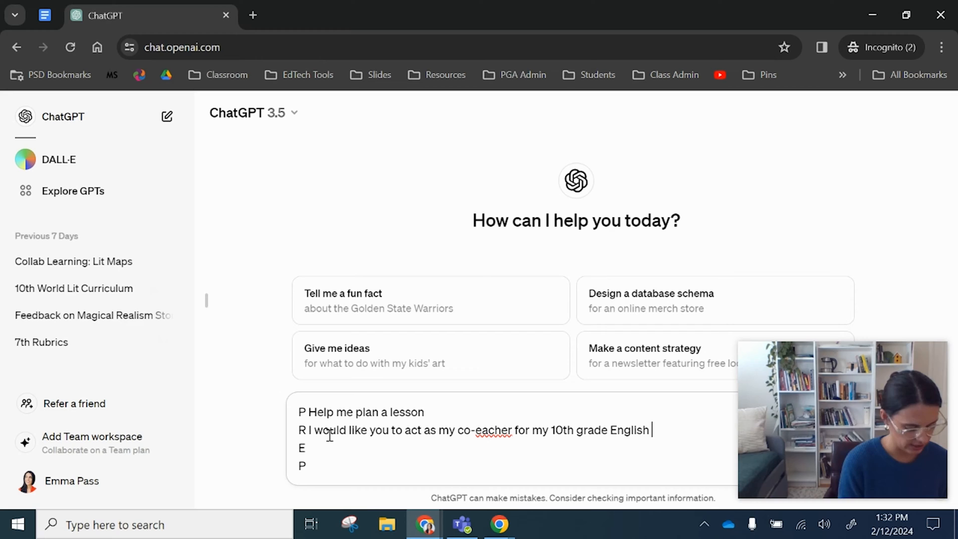
type("class")
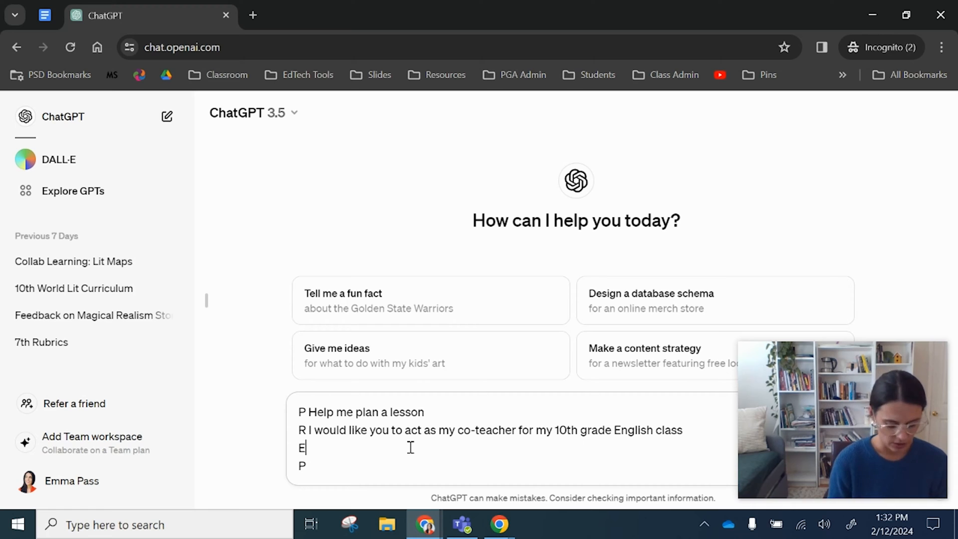
key("Backspace")
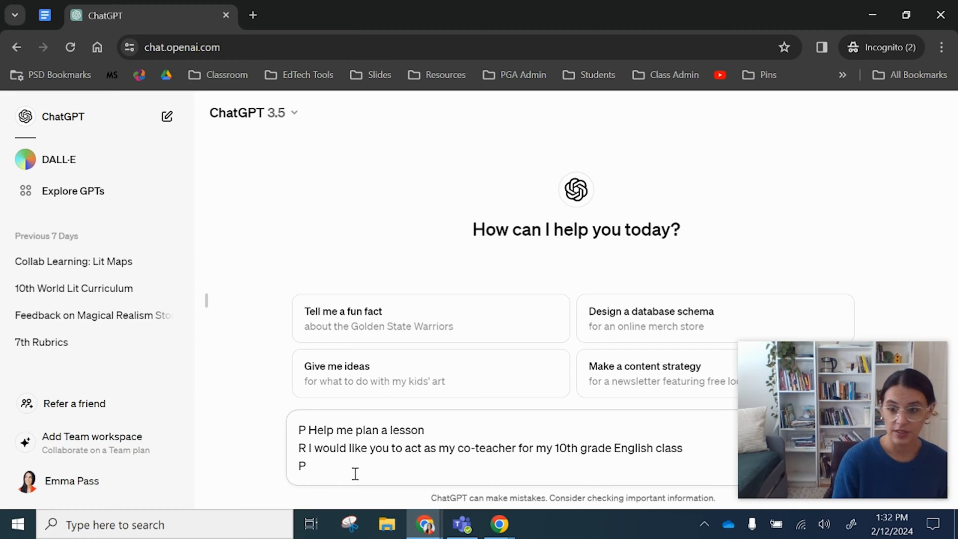
Describe the in-person class of 15 students, including English learners and 6th-grade-level readers
type("This is")
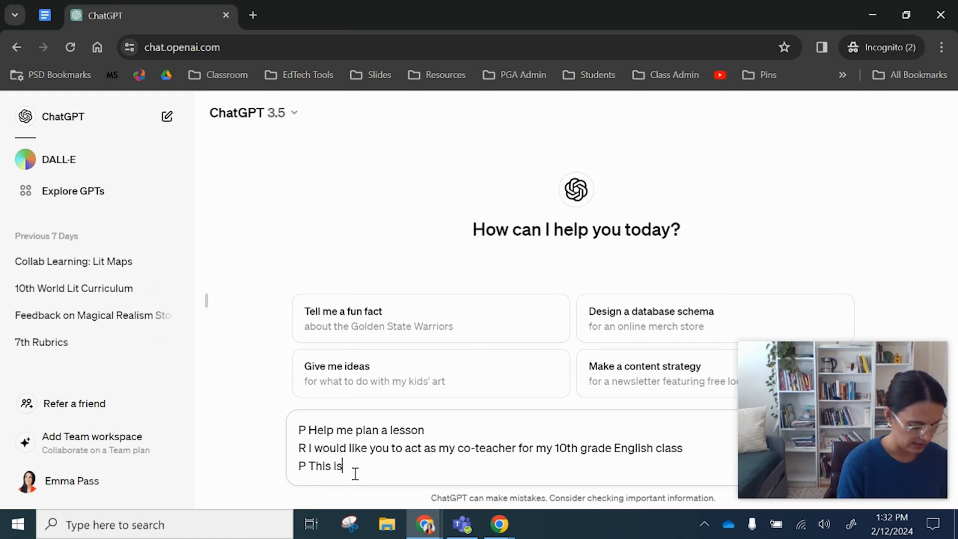
type("a an In-person class wi")
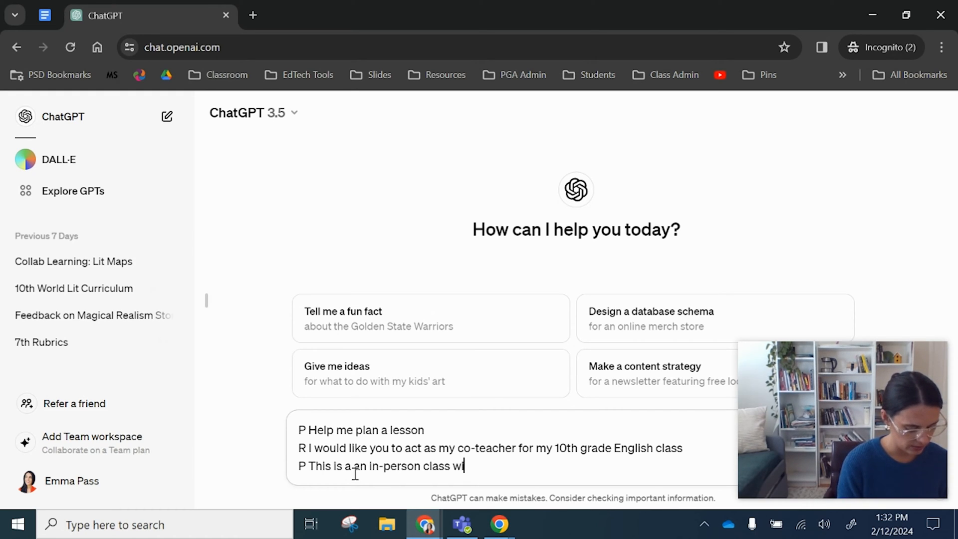
type("th 15 student")
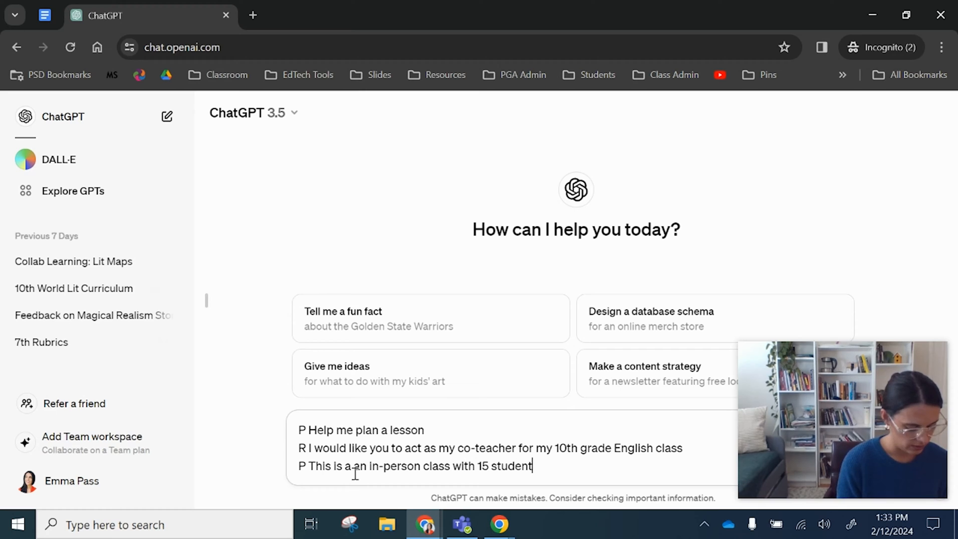
type("s, I have a")
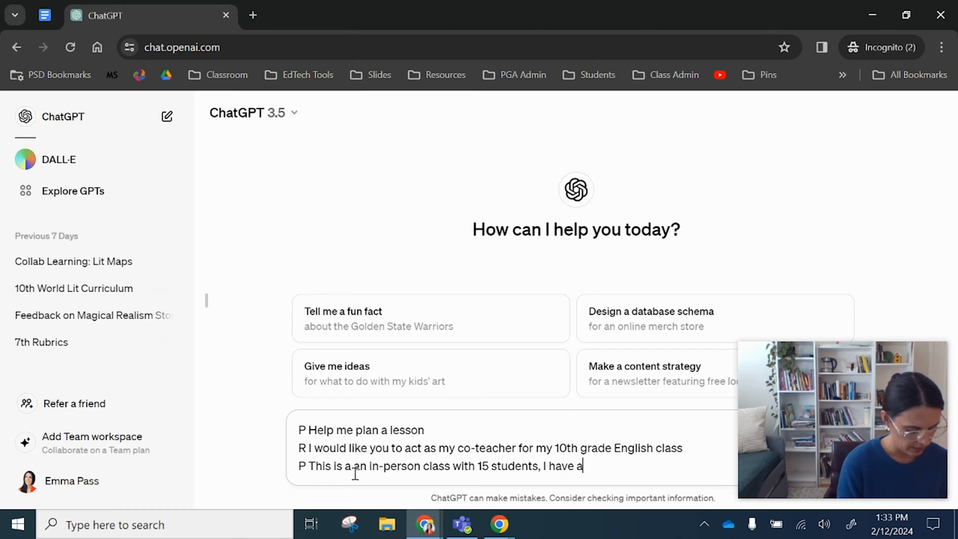
type("few students with")
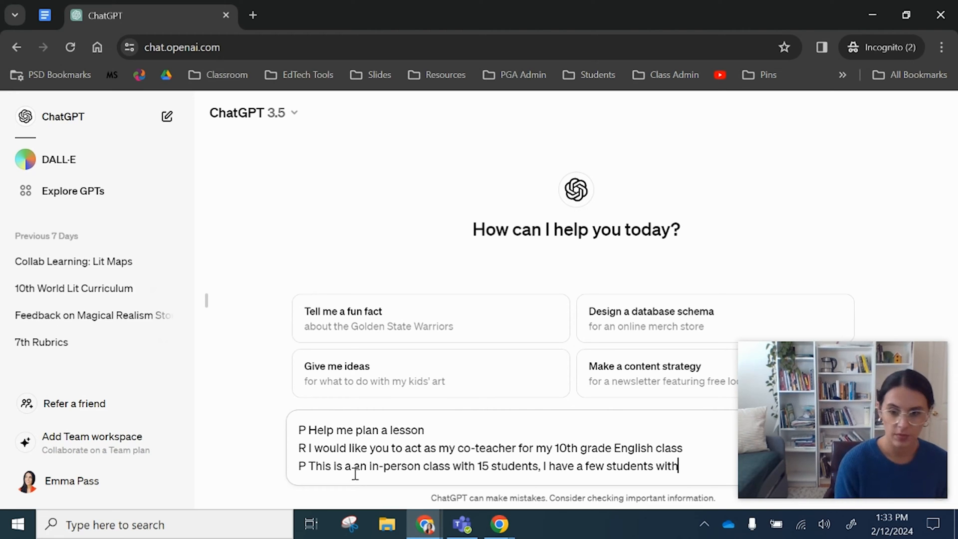
type("who are Englis")
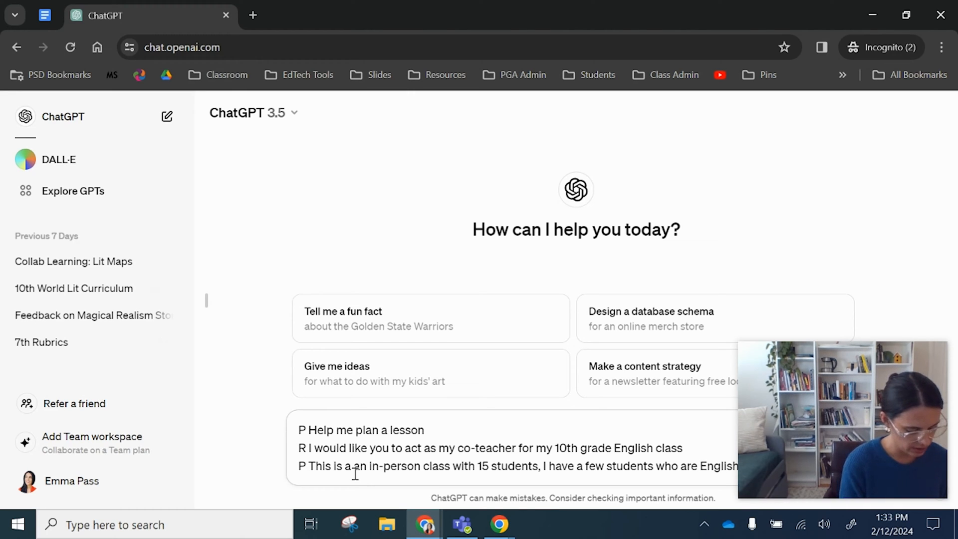
type("learne")
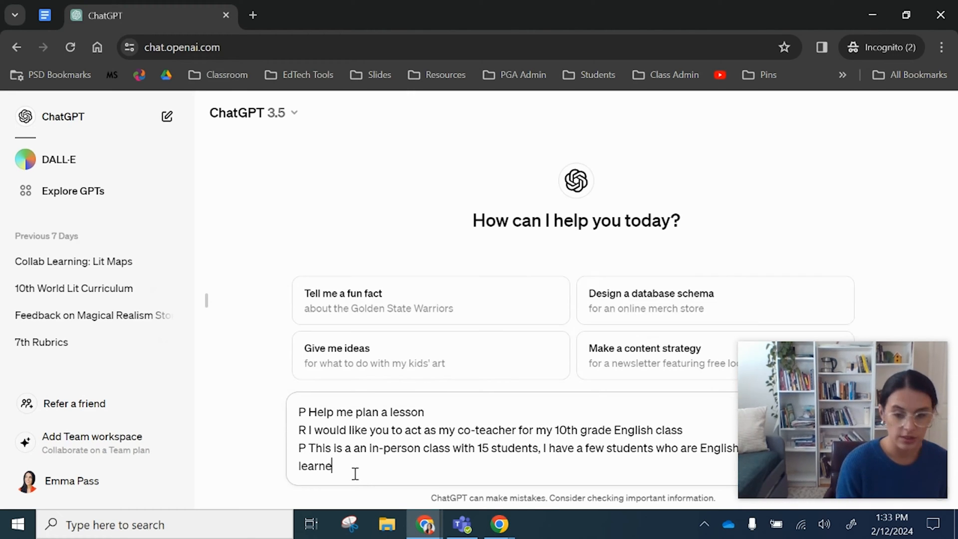
type("rs, and a")
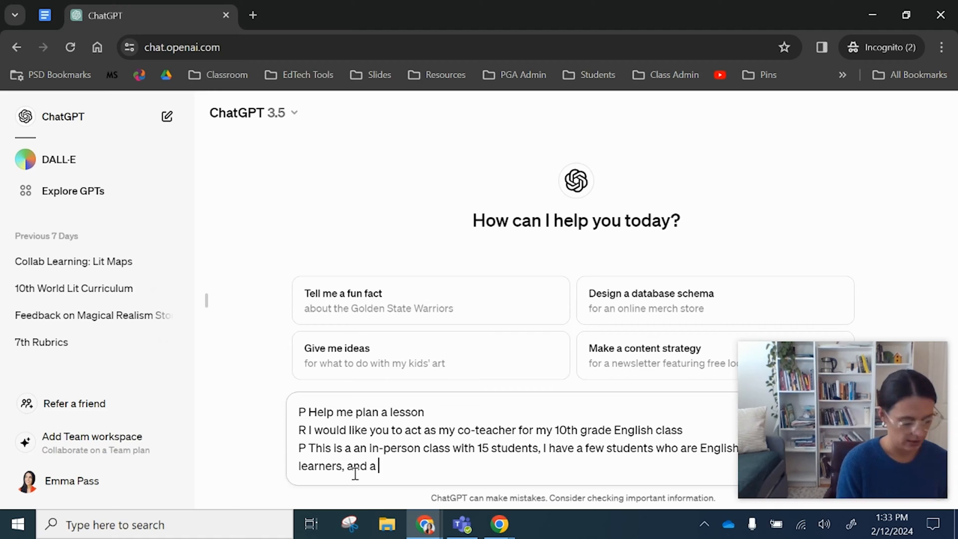
type("few students w")
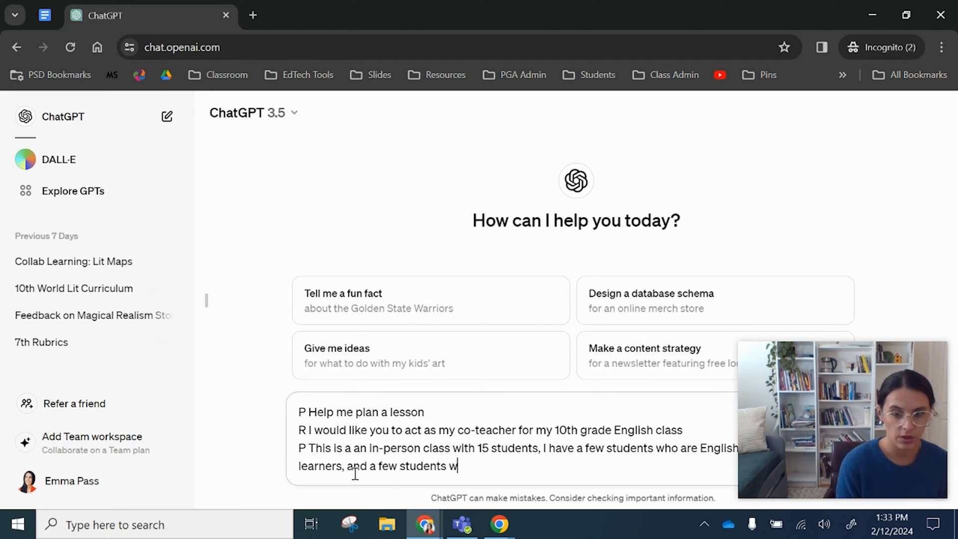
type("ho read at a 6th grade reading level.")
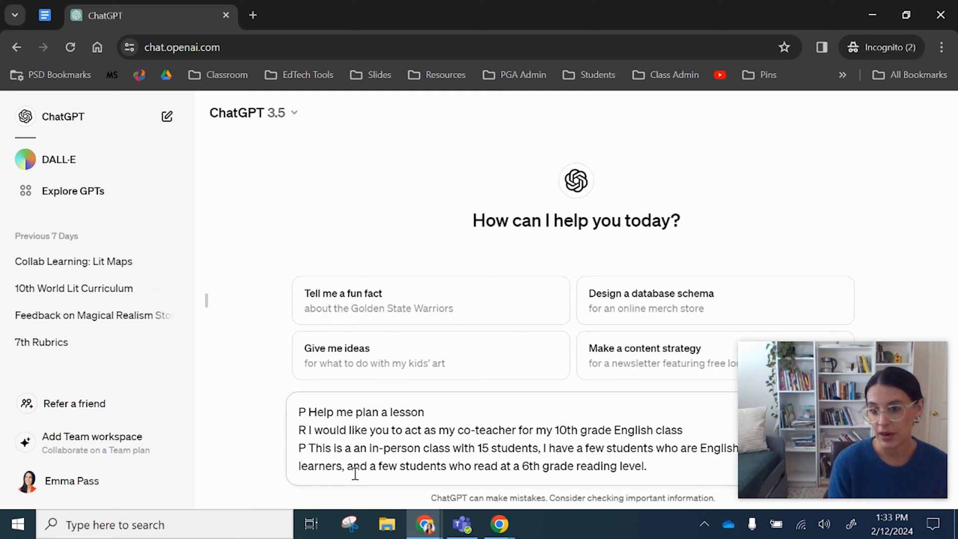
Add a request to address the quoted CCSS standard RL.9-10.2
left_click(648, 466)
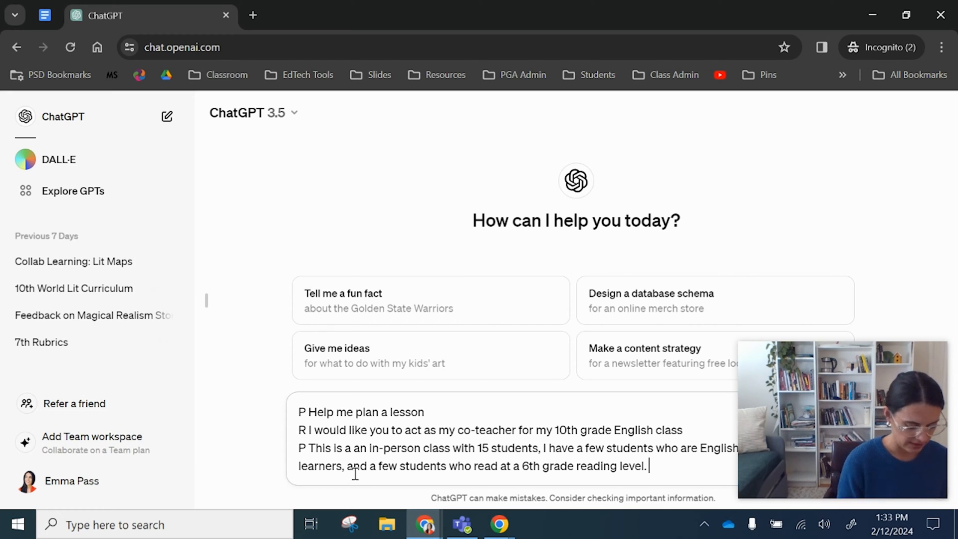
type("I would like to pl")
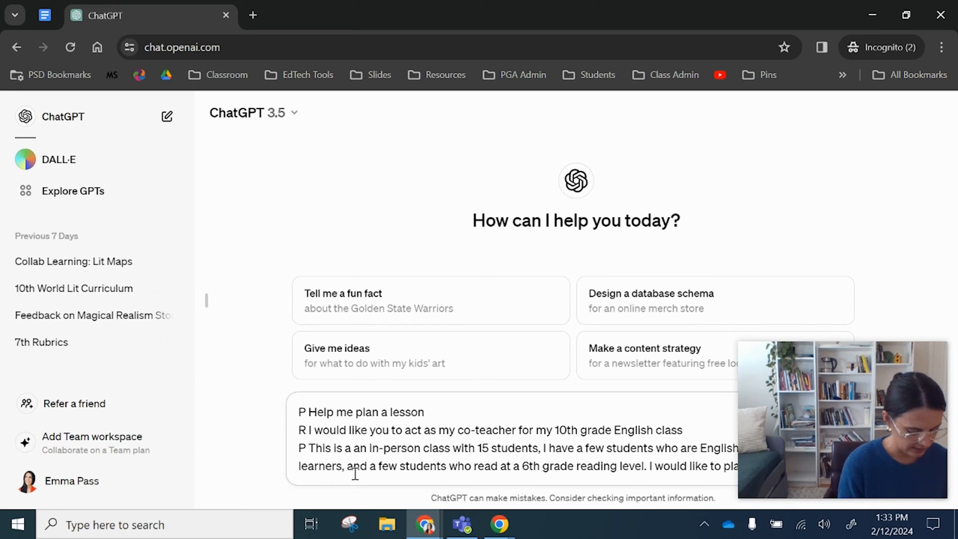
type("addre")
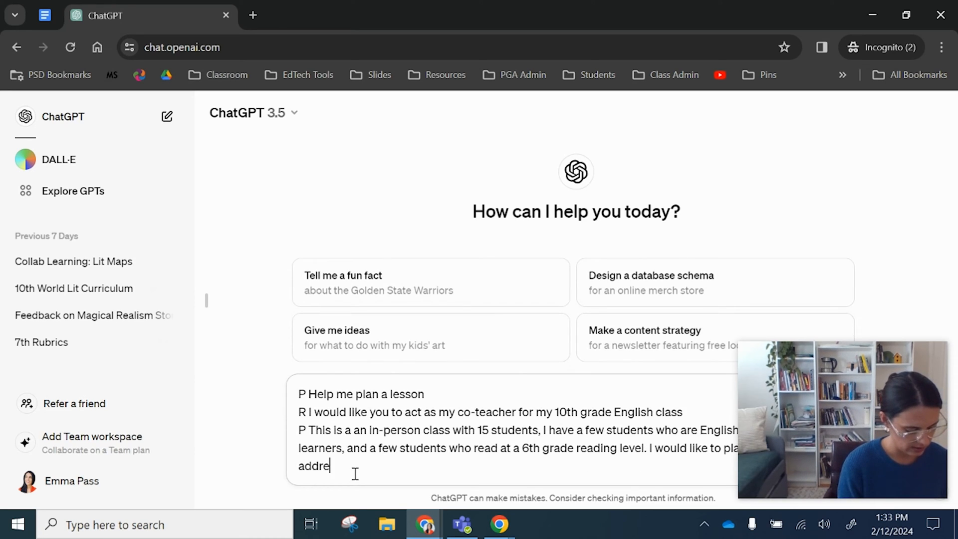
type("ss the following")
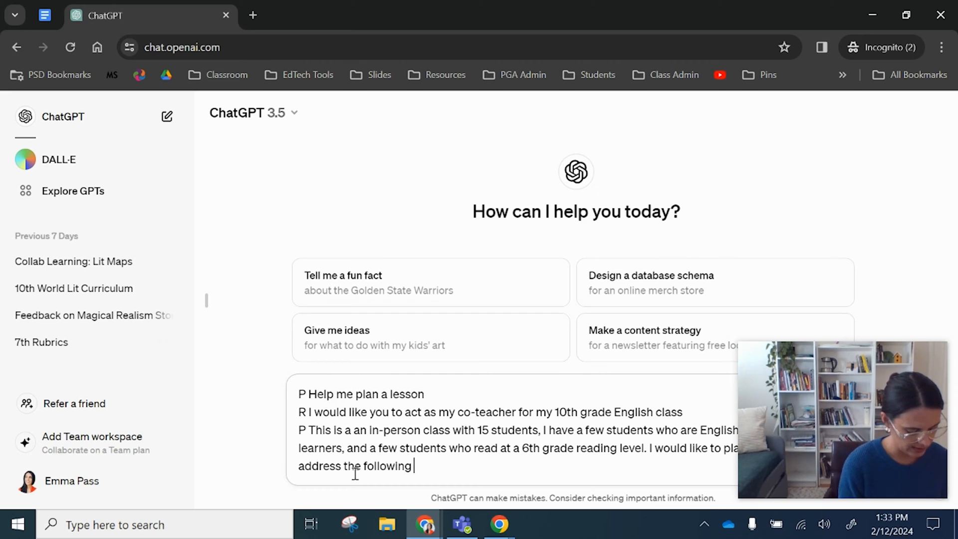
type("standards \"Determine a theme or central idea of a text and an")
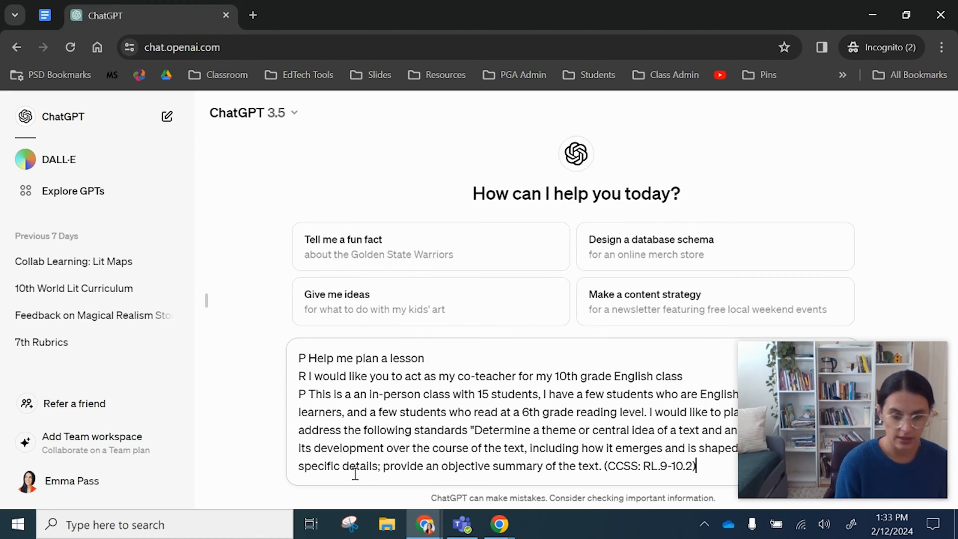
type("\"")
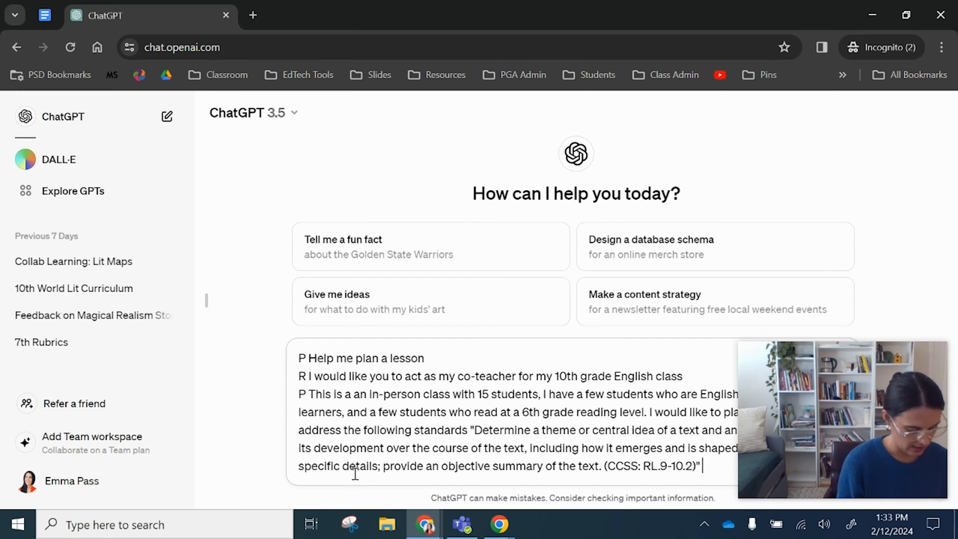
type("What l")
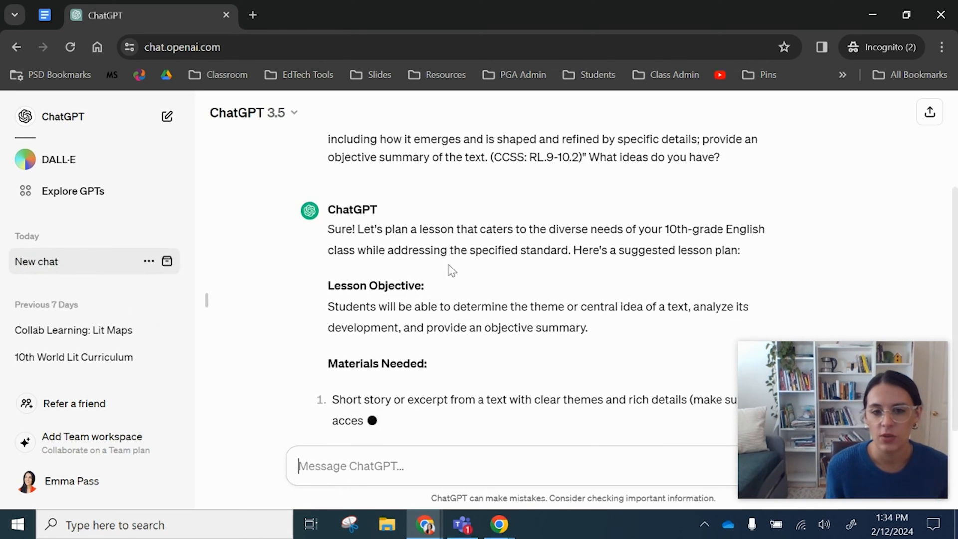
scroll("down", 3)
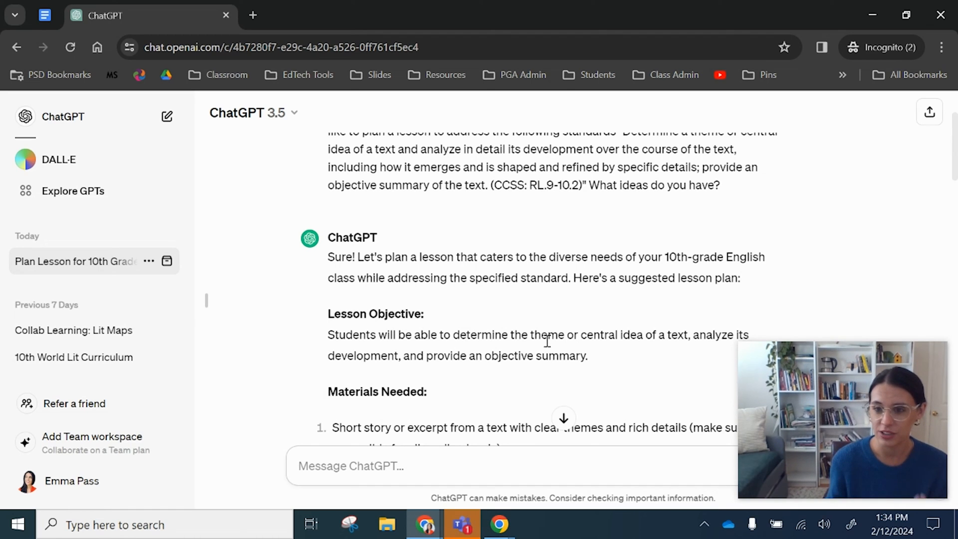
scroll("down", 3)
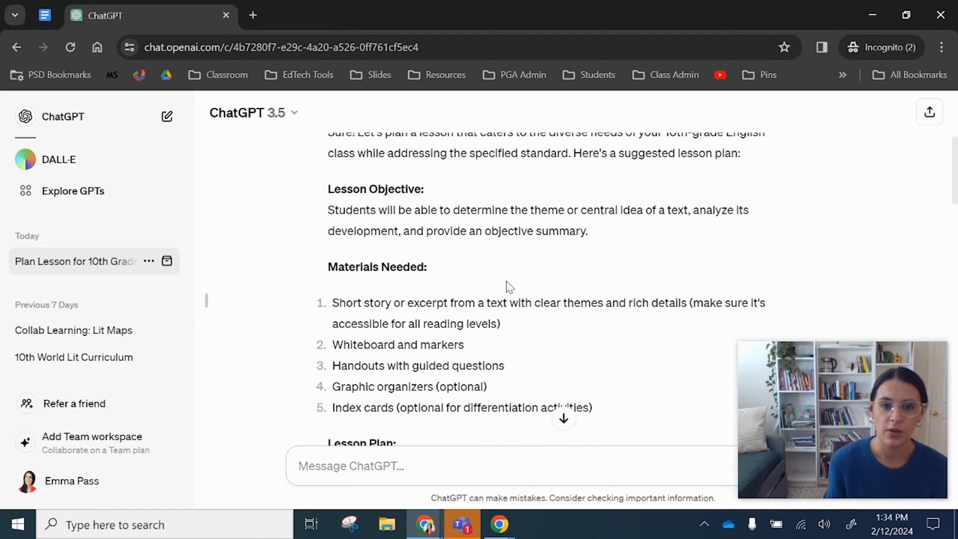
scroll("down", 3)
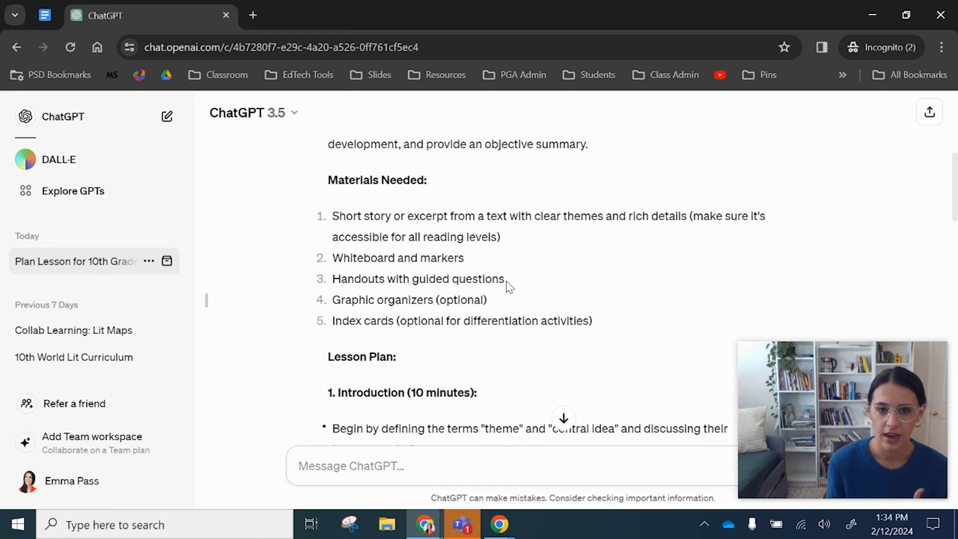
scroll("down", 3)
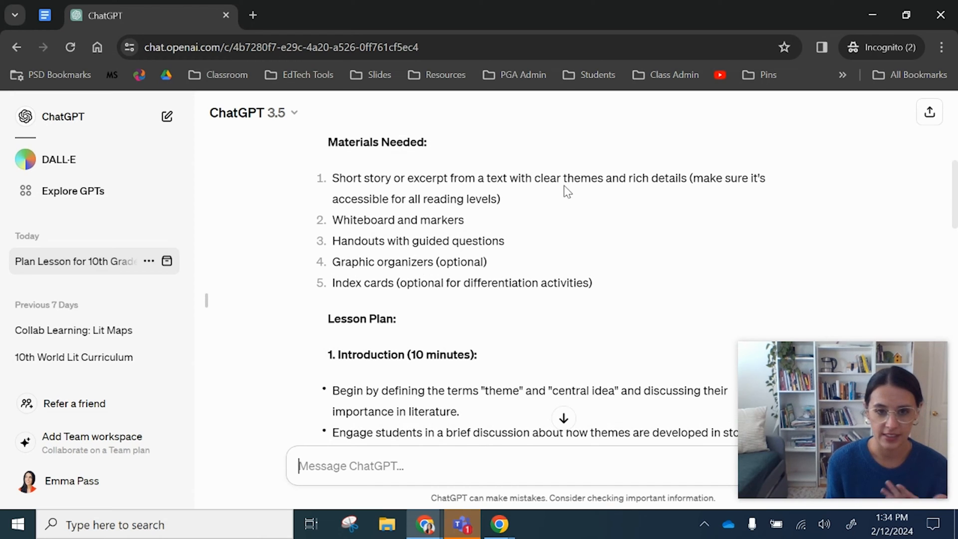
scroll("down", 3)
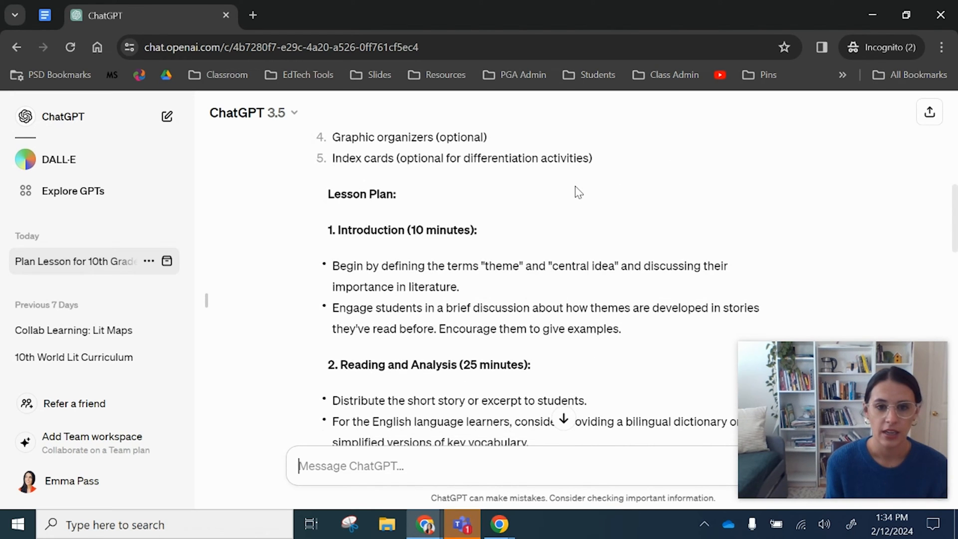
scroll("down", 3)
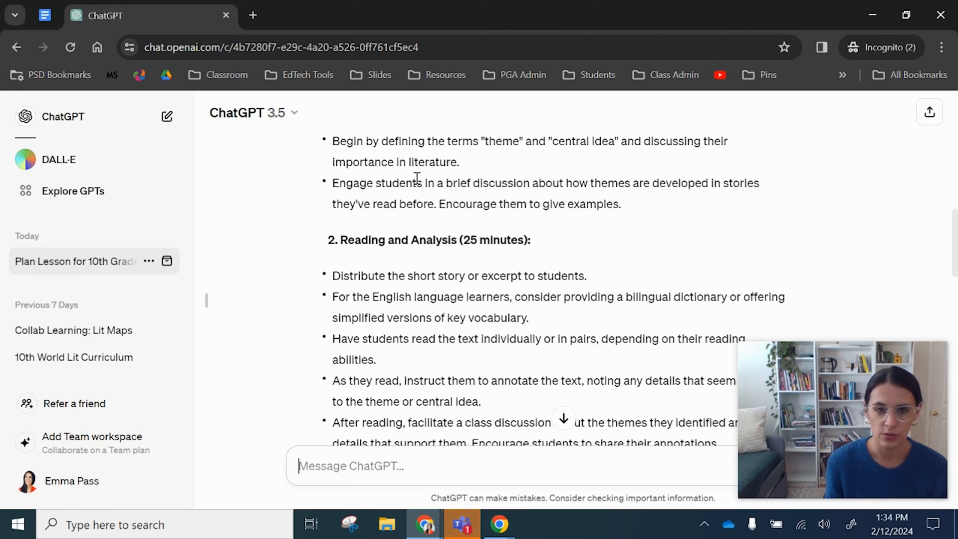
scroll("down", 3)
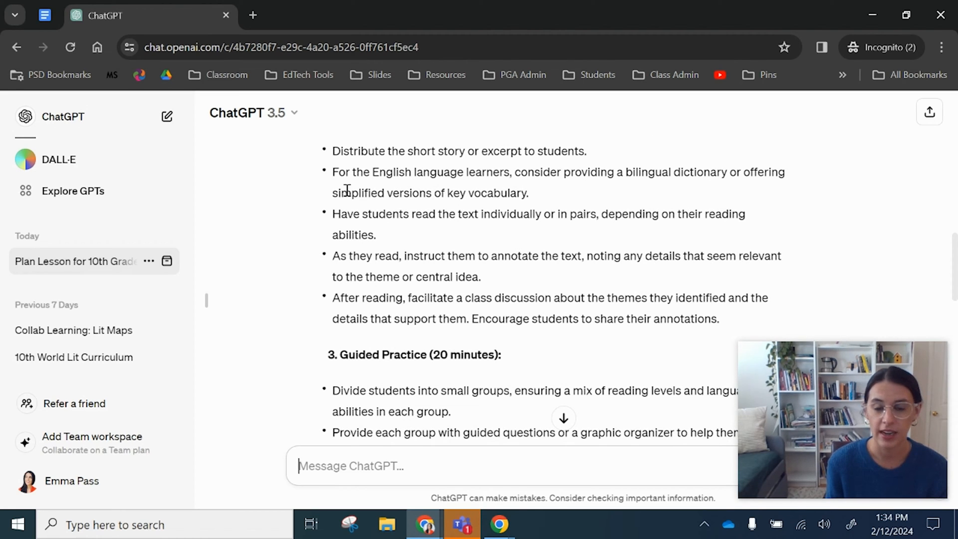
scroll("down", 3)
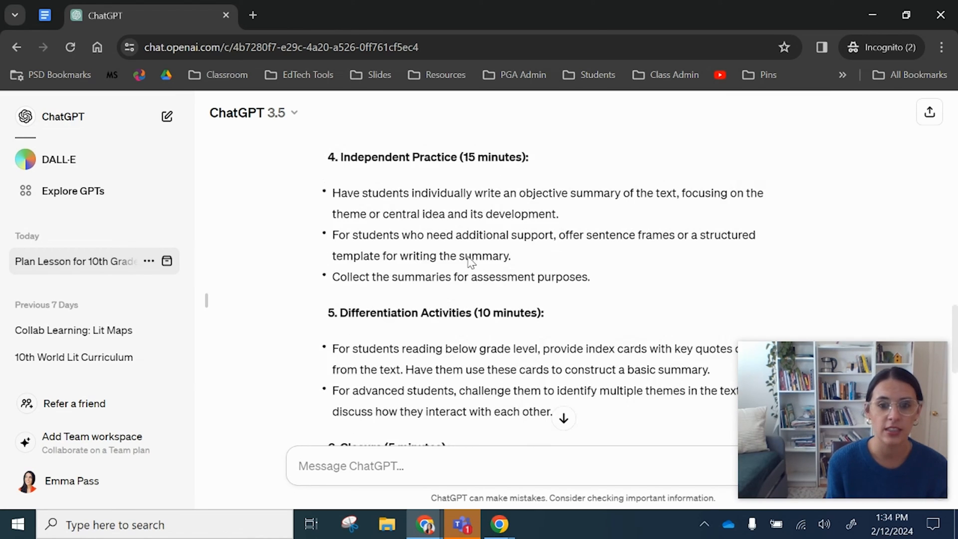
scroll("down", 3)
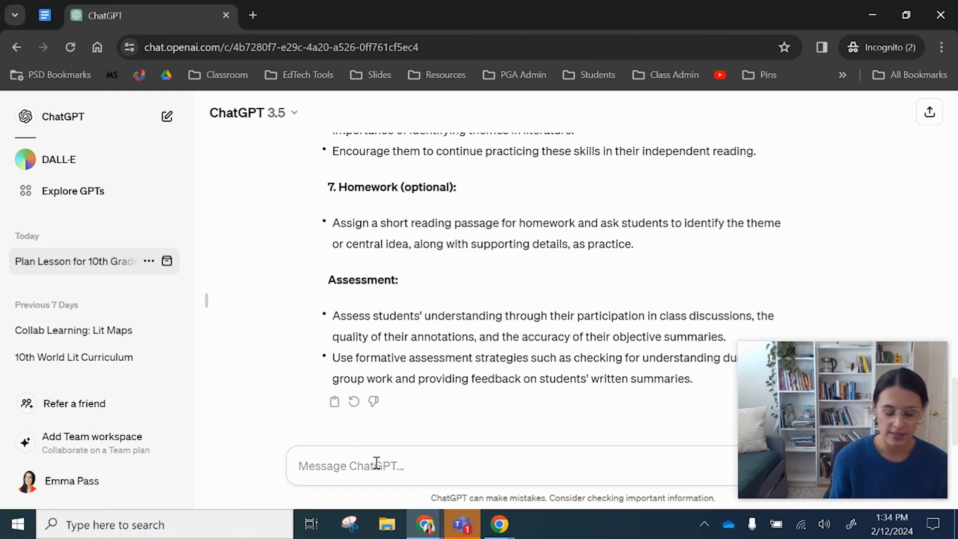
Ask whether ChatGPT knows 'A Very Old Man With Enormous Wings' by Gabriel García Márquez
type("I would like to use the")
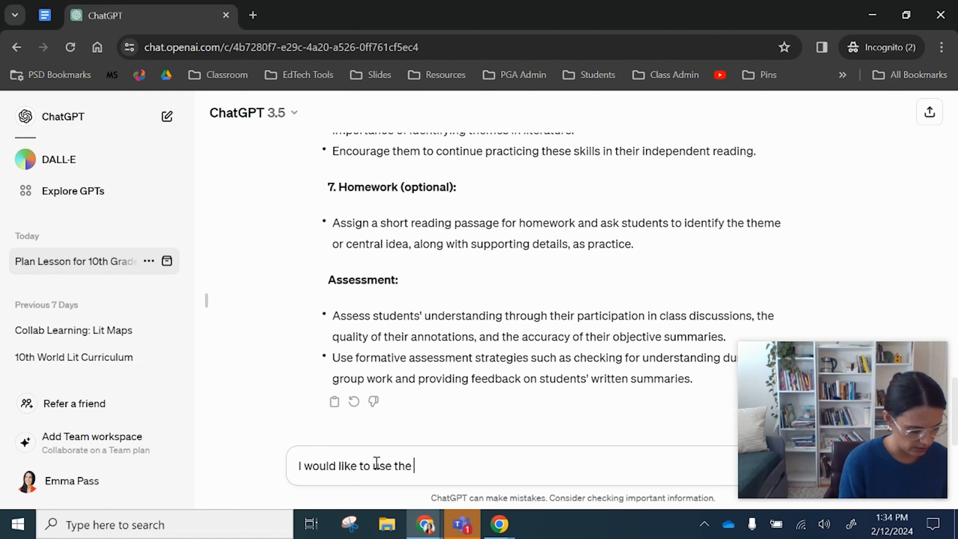
type("story")
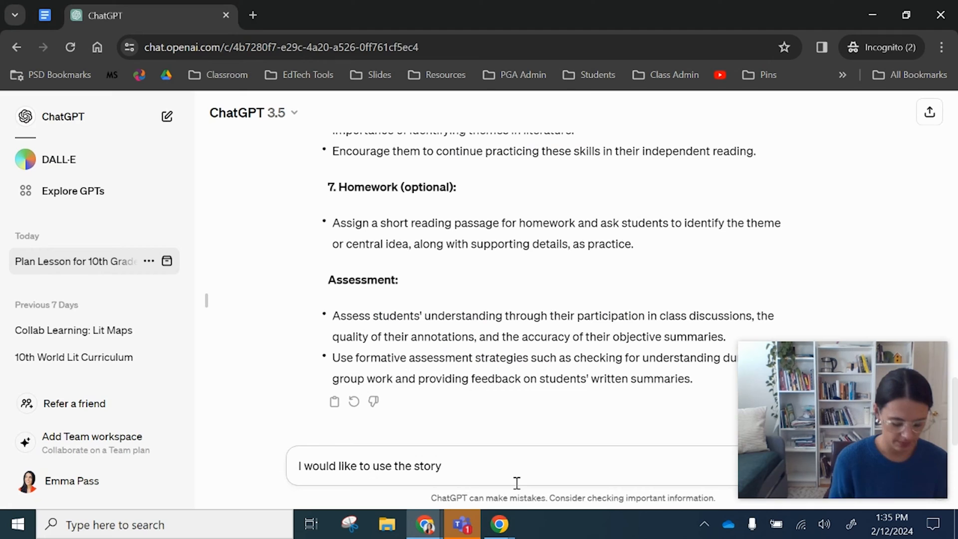
type(":")
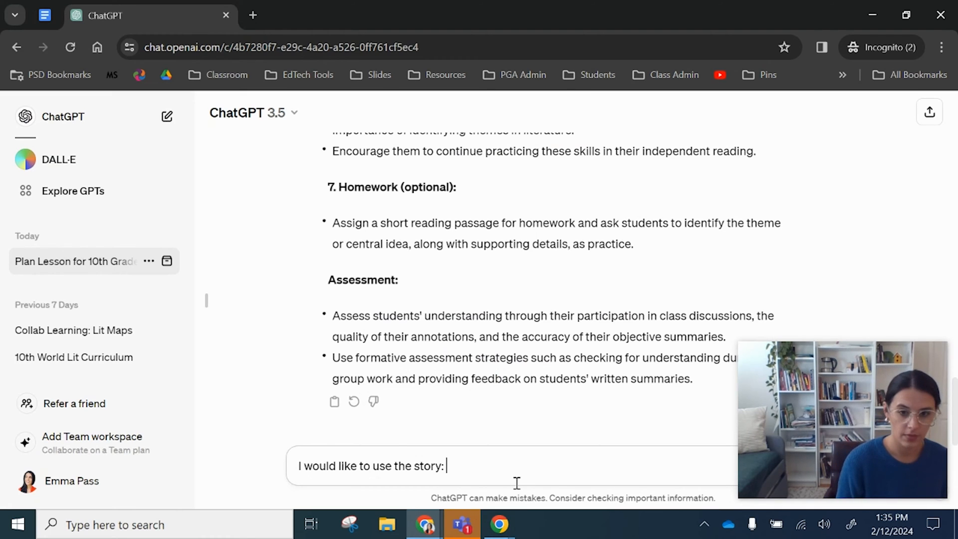
type("A Very Old Man With Enormous Wings: A Tale For Children by Gabriel Garcia Marquez")
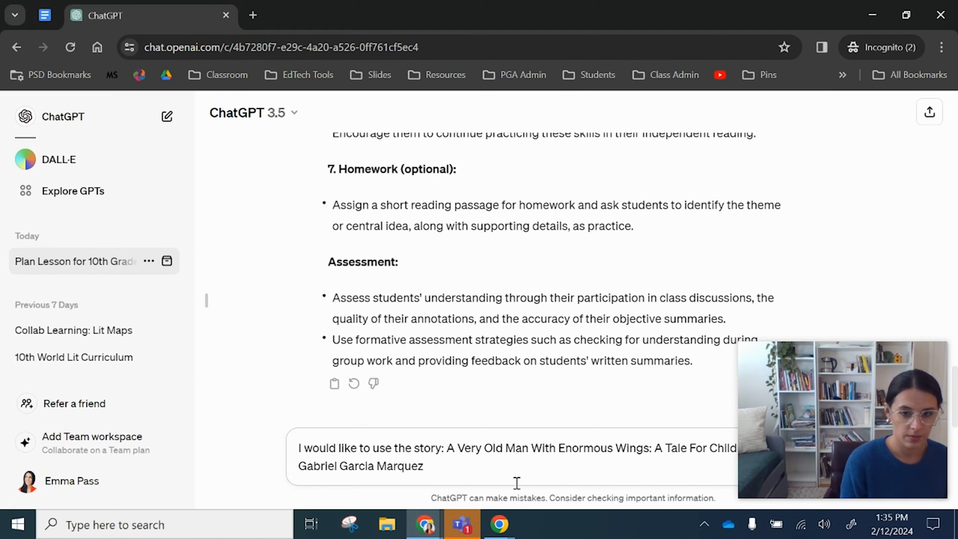
type(",")
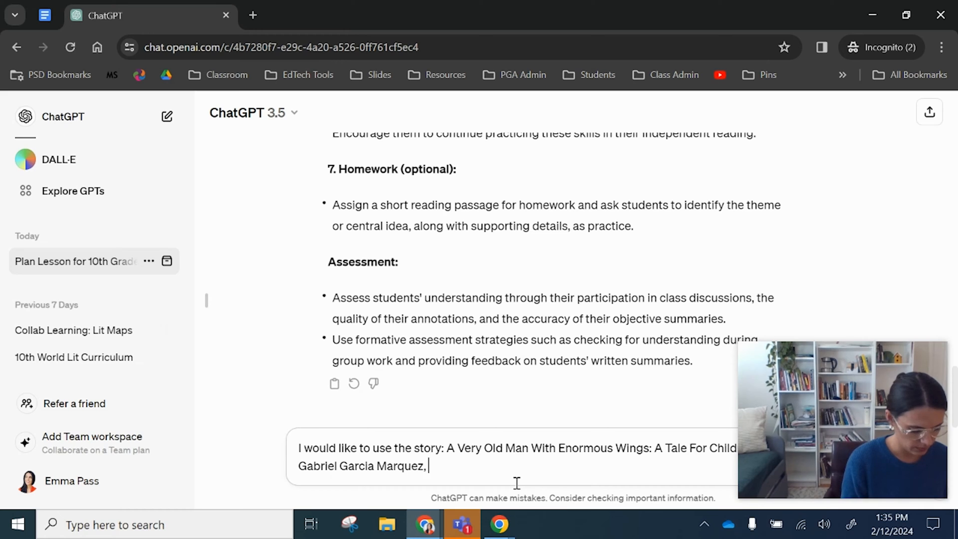
type("are you fam")
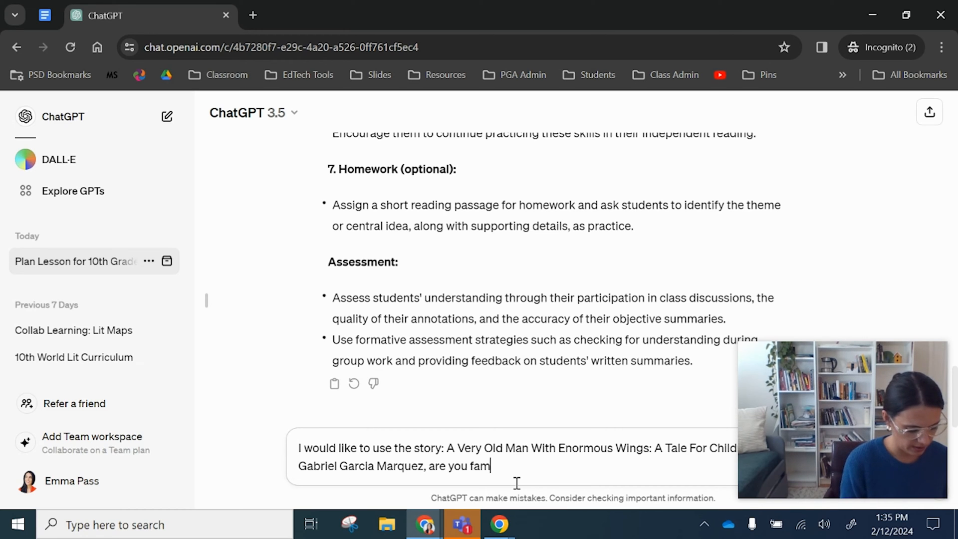
key("enter")
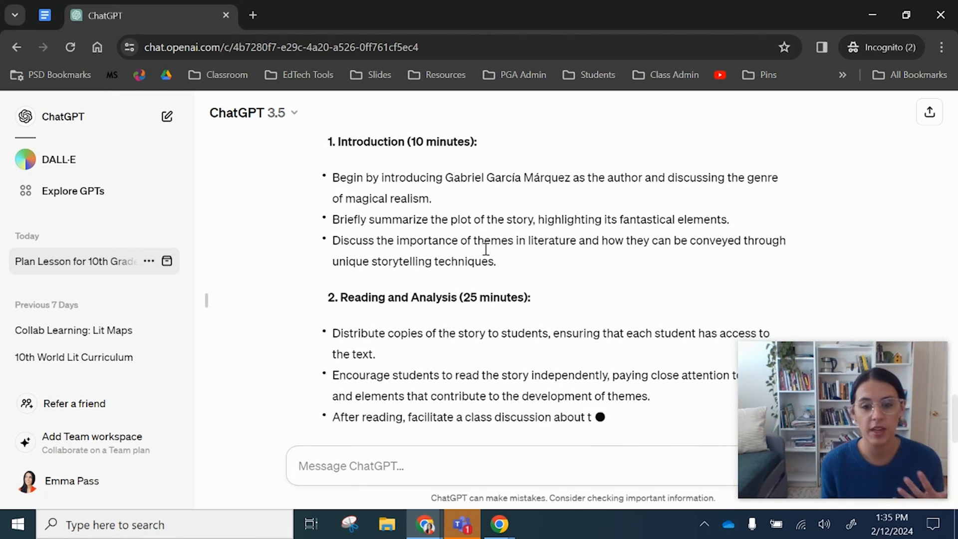
scroll("down", 3)
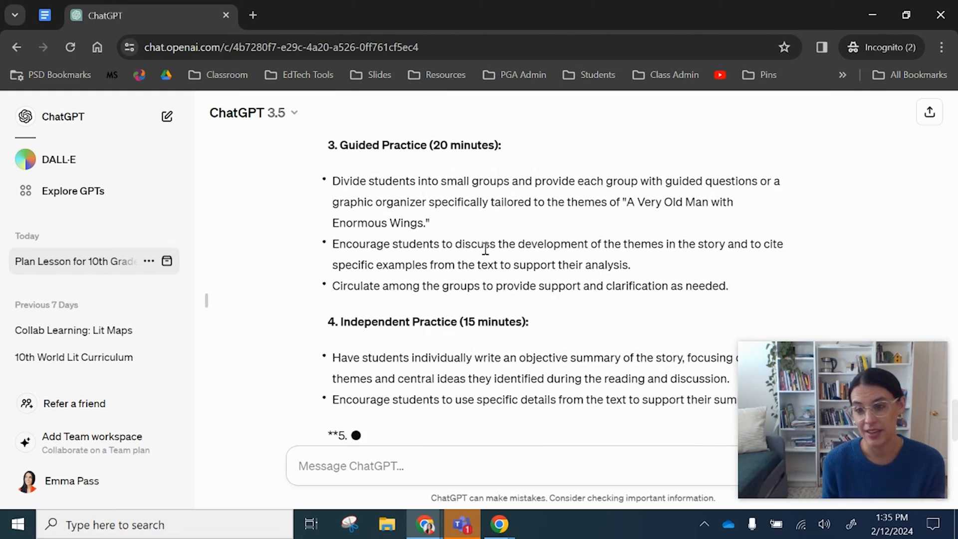
scroll("down", 3)
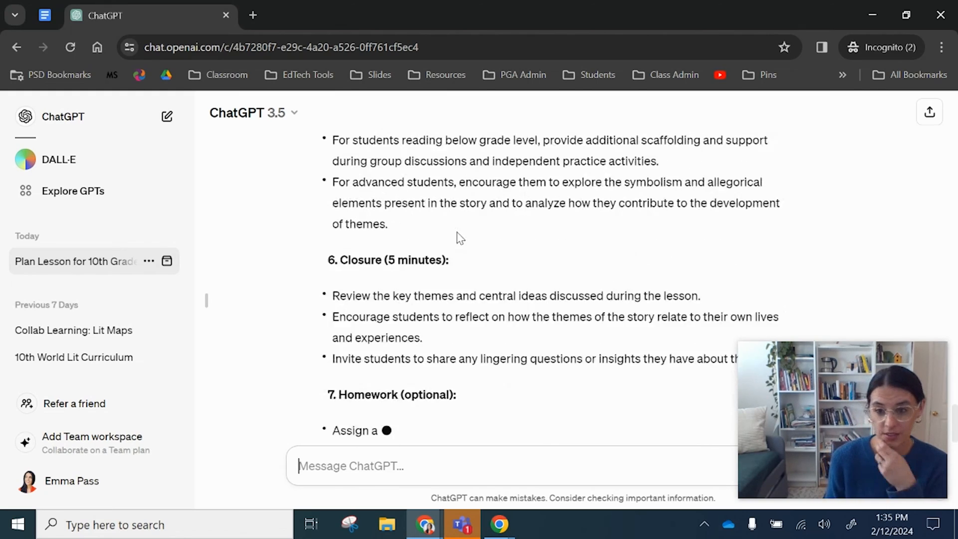
scroll("down", 3)
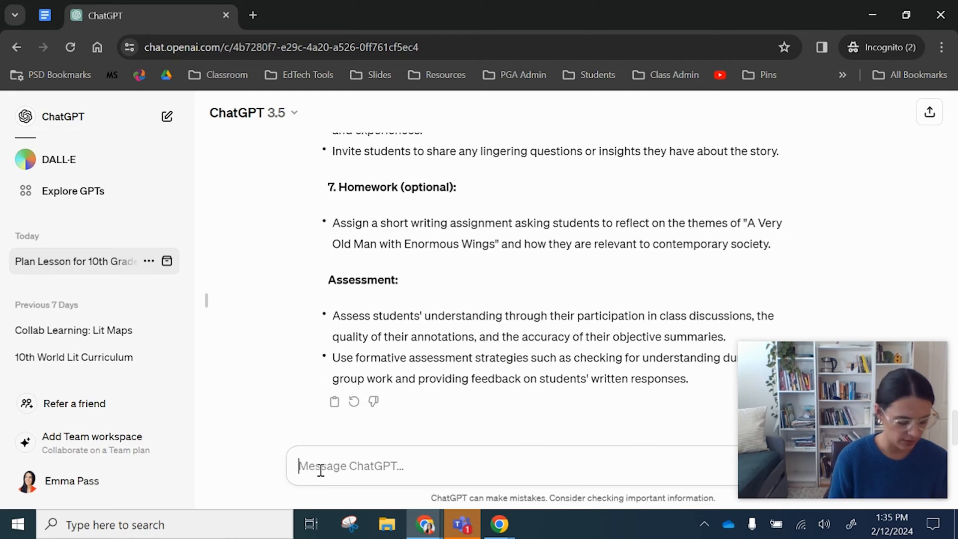
Ask ChatGPT to provide vocabulary words from this story
type("Could you")
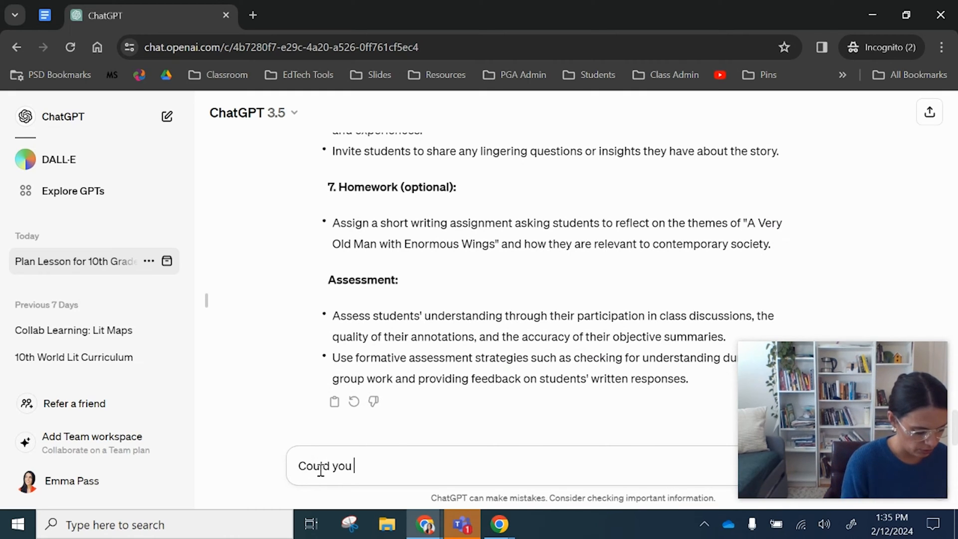
type("pro")
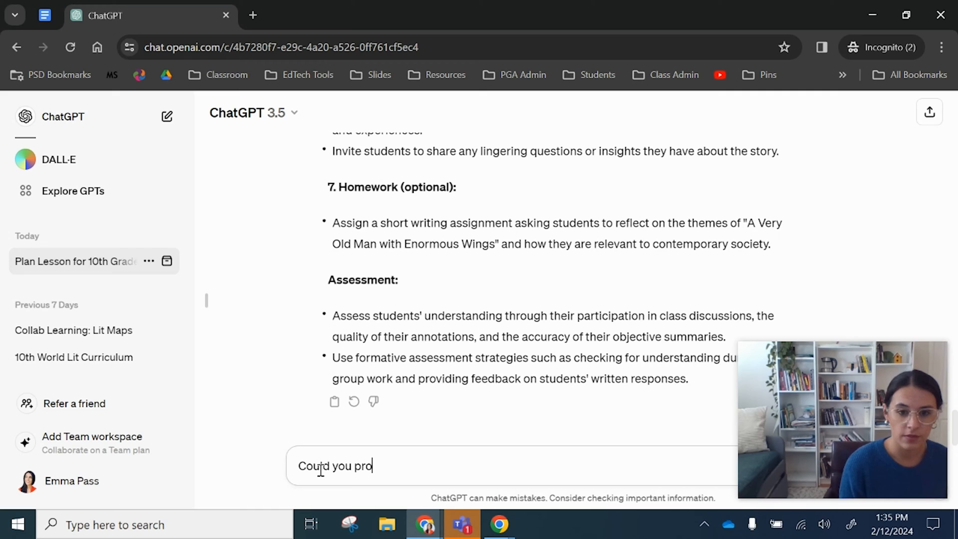
type("vide me a list of vocab words fr")
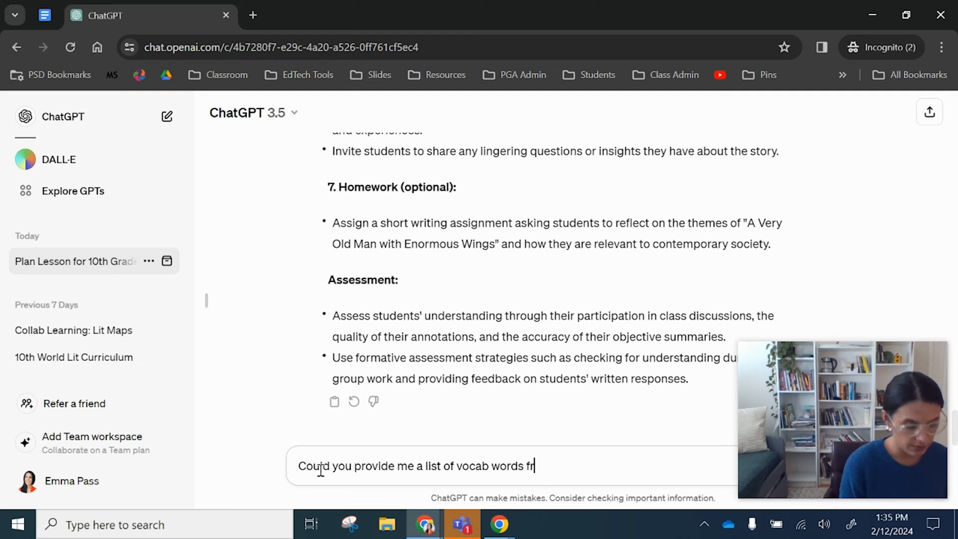
type("om this story")
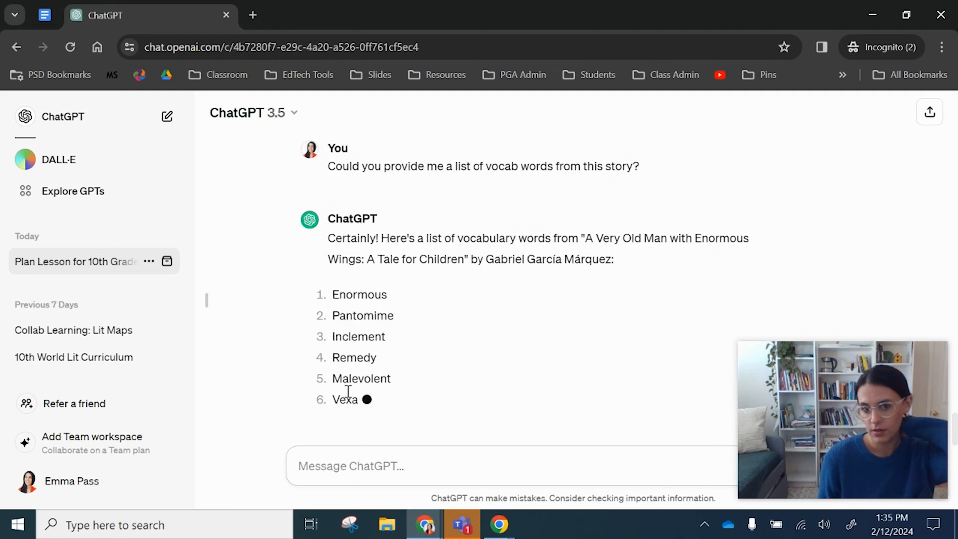
Look through the generated vocabulary list and select the word Vexation
scroll("down", 3)
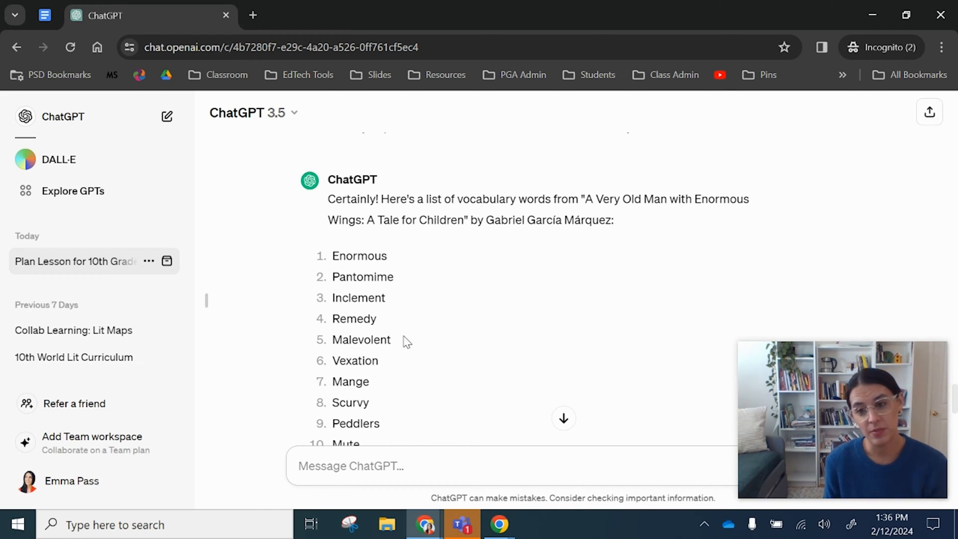
mouse_move(392, 313)
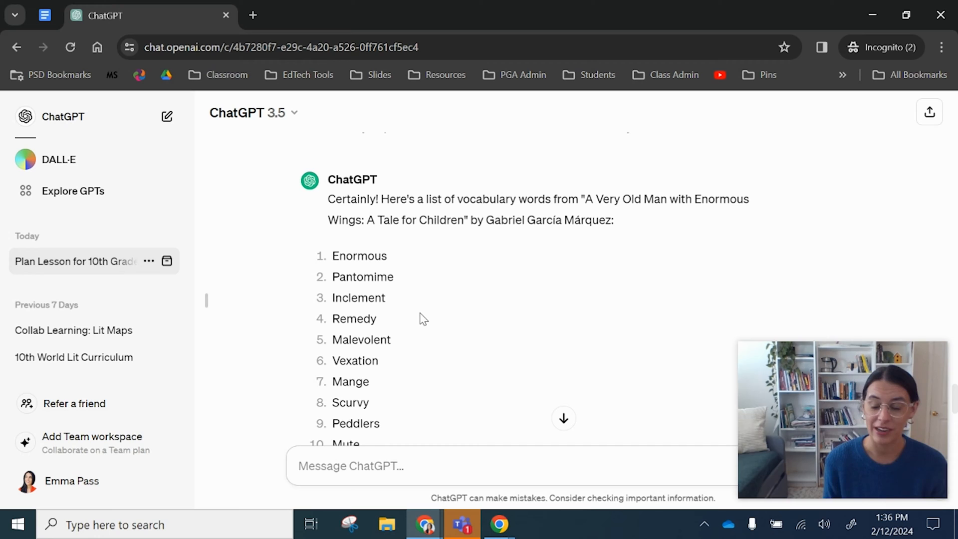
left_click(351, 466)
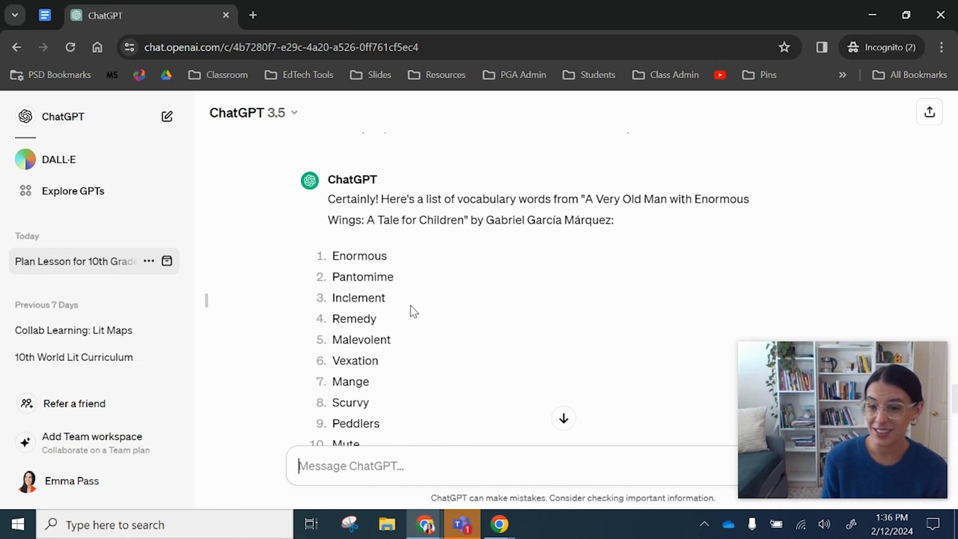
scroll("down", 3)
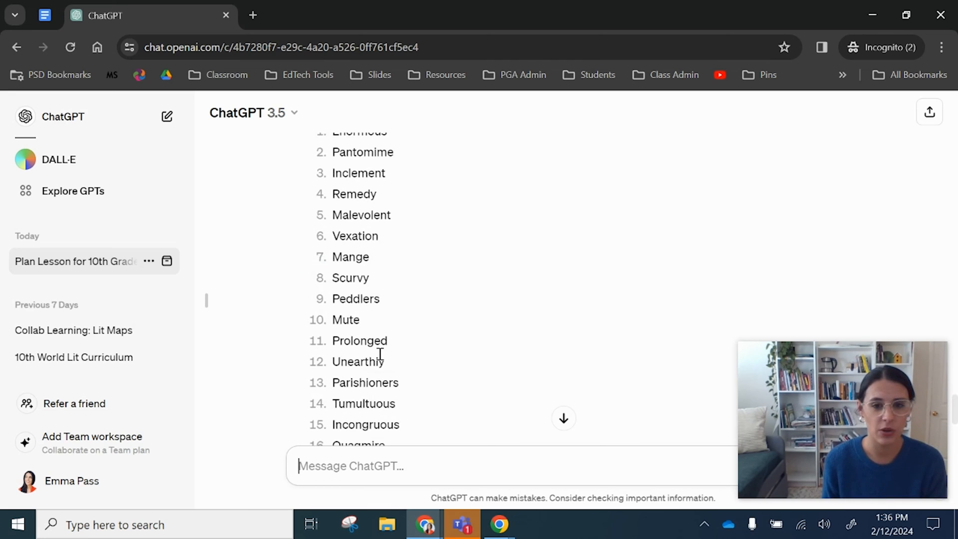
double_click(355, 236)
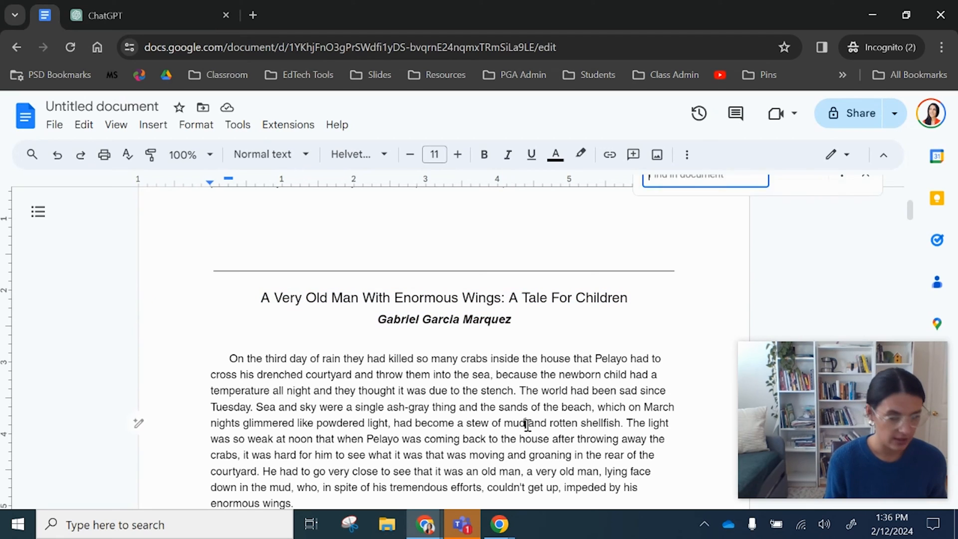
Search the story document for 'Vexation', which finds zero matches
type("Vexation")
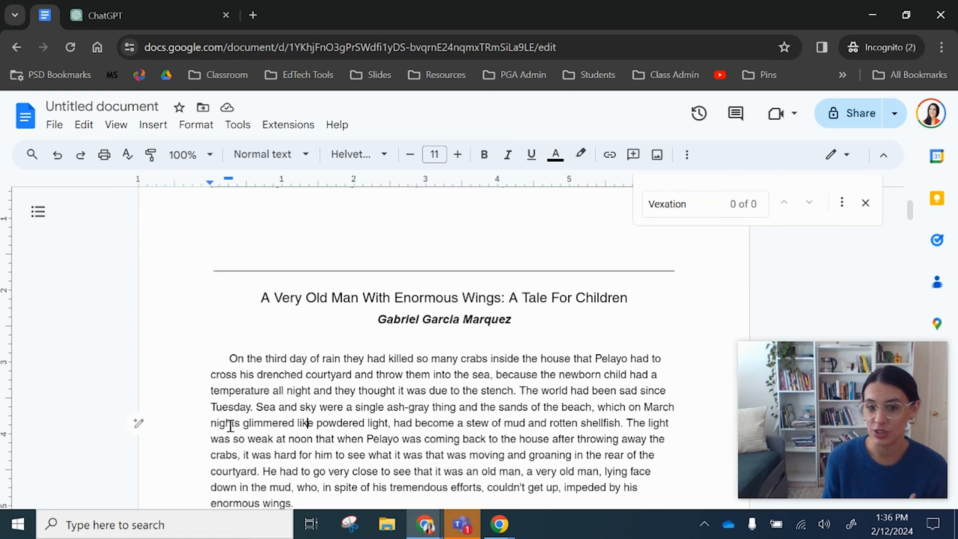
scroll("down", 3)
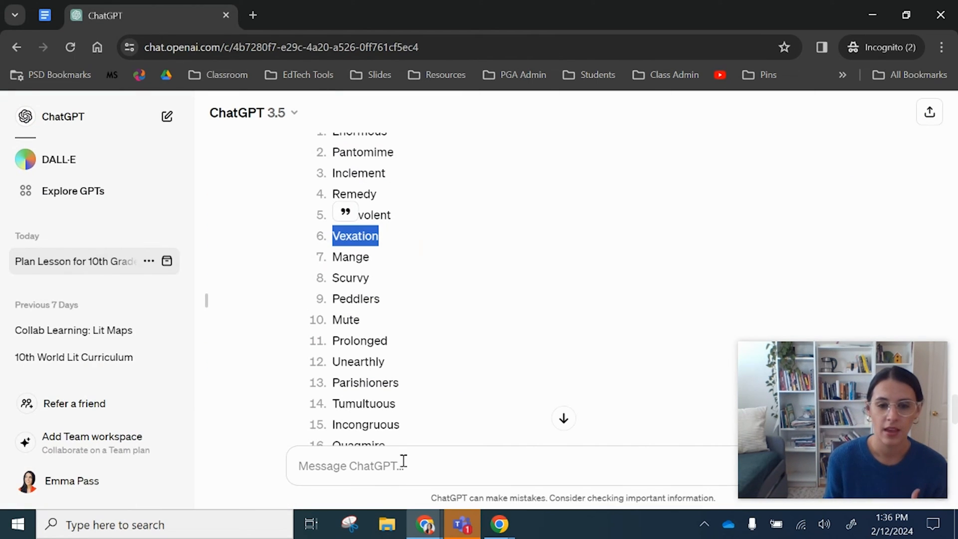
Request 20 high-level vocabulary words from the story text being provided
type("I am")
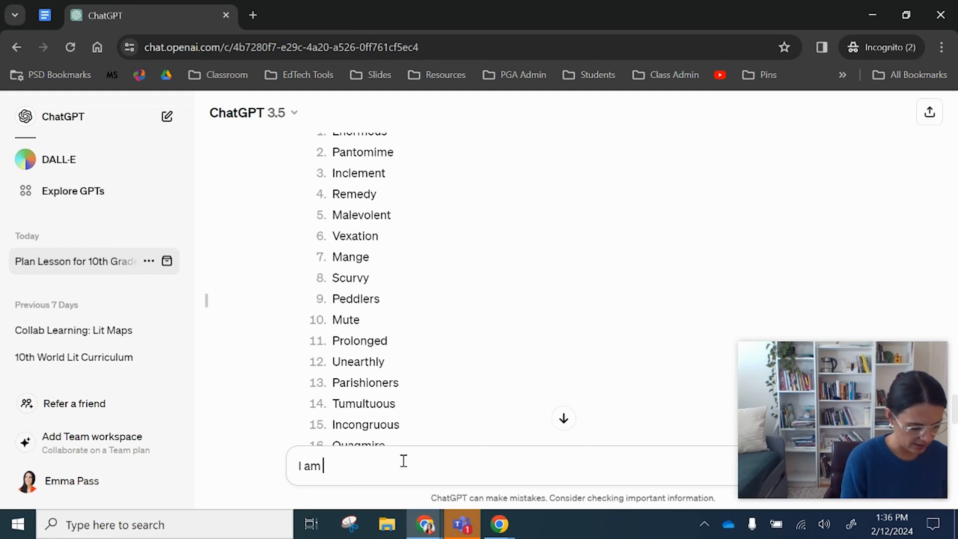
type("going to provide you the text")
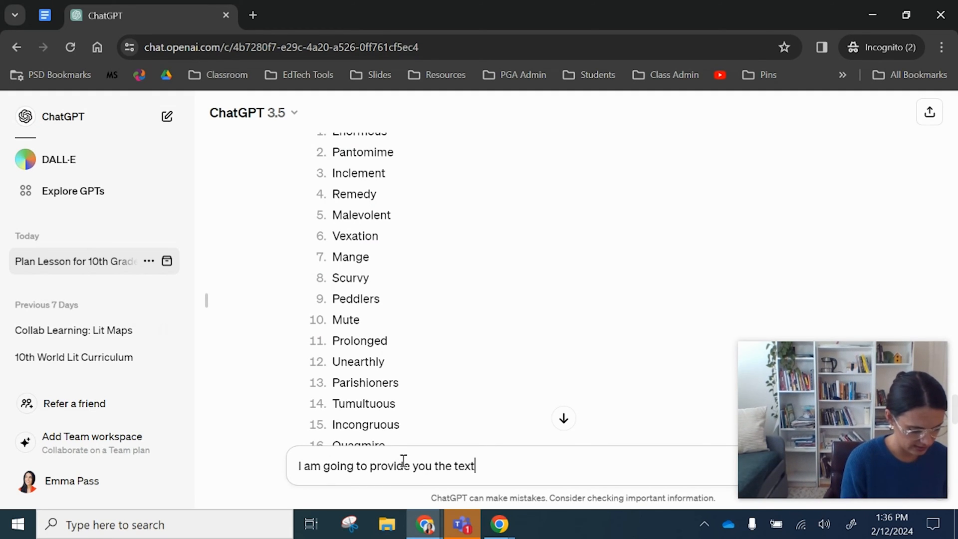
type(", please pull 20 high-level")
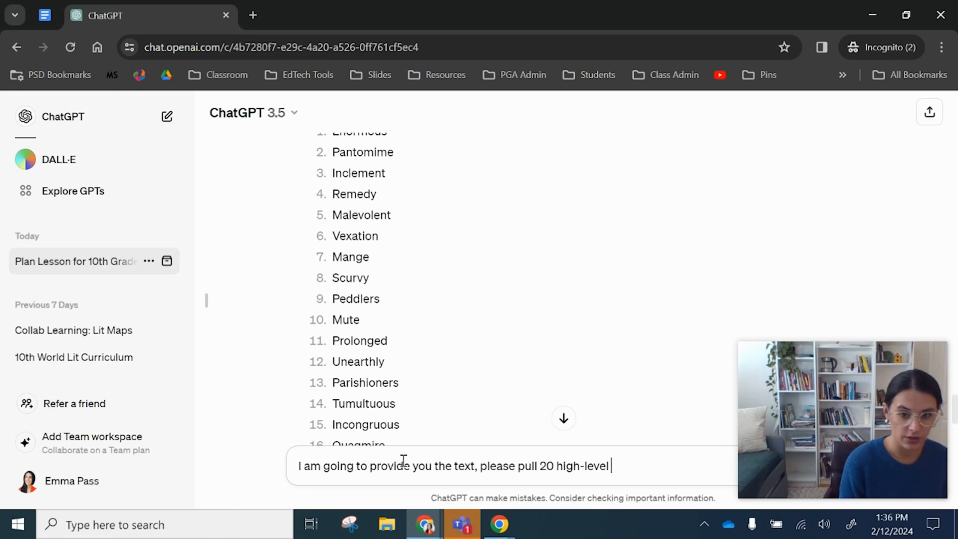
type("vocab w")
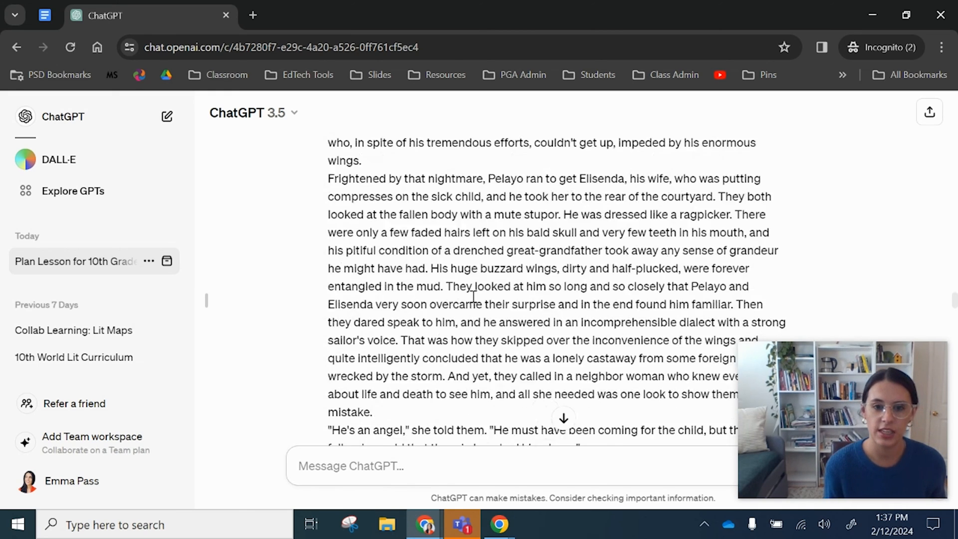
Look through the 20-word reply and copy the word Magnanimous
scroll("down", 3)
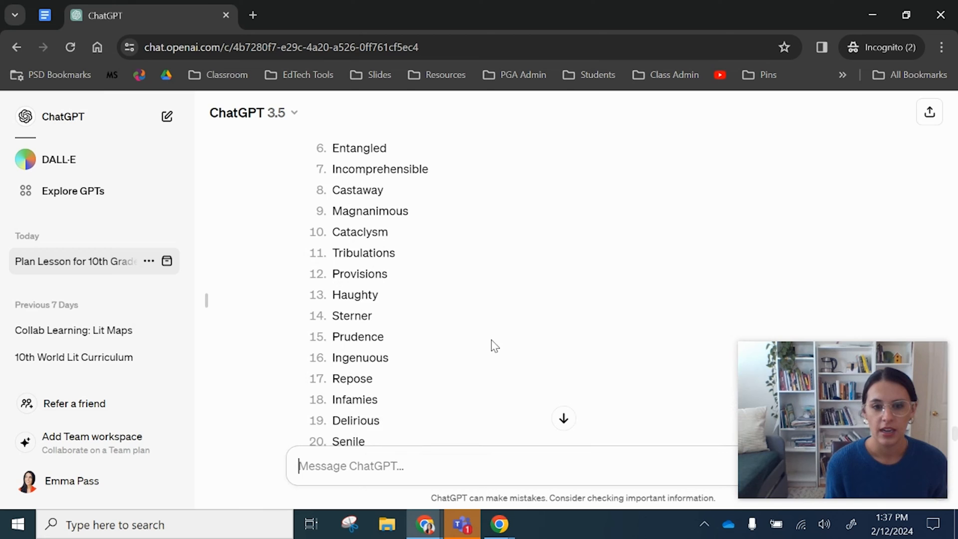
scroll("up", 3)
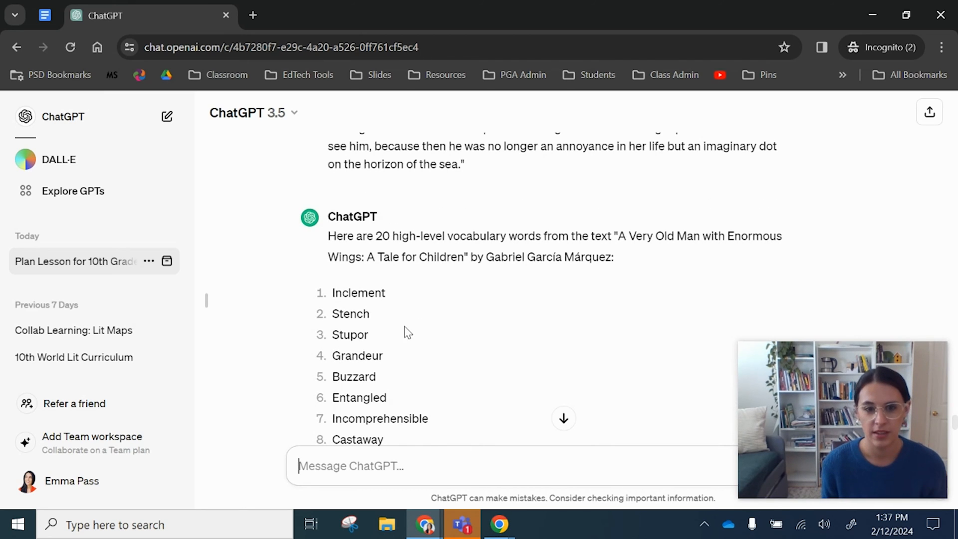
scroll("down", 3)
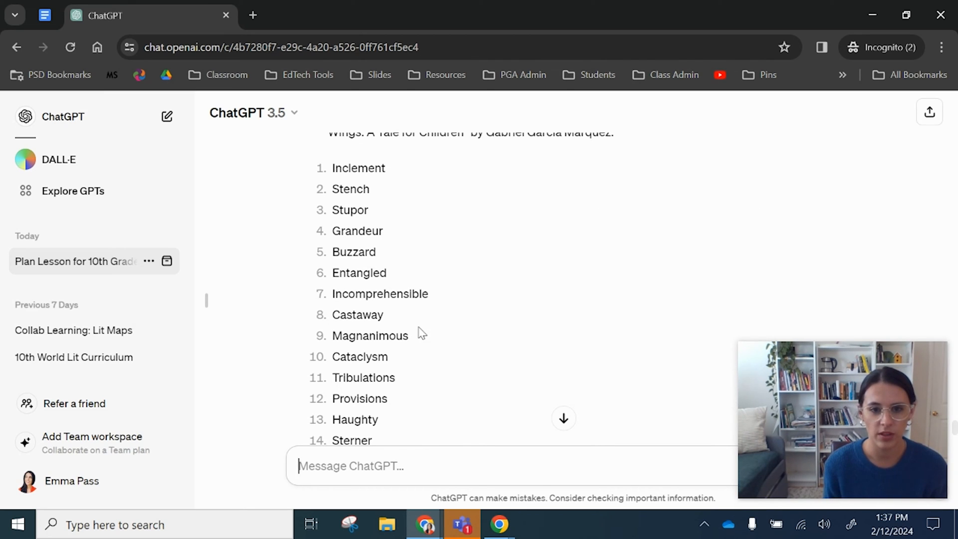
right_click(370, 335)
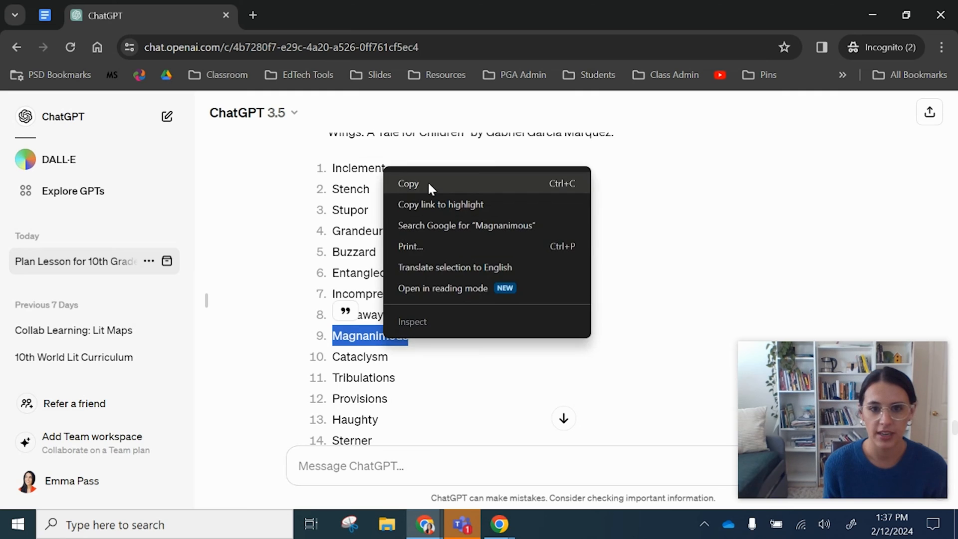
left_click(43, 16)
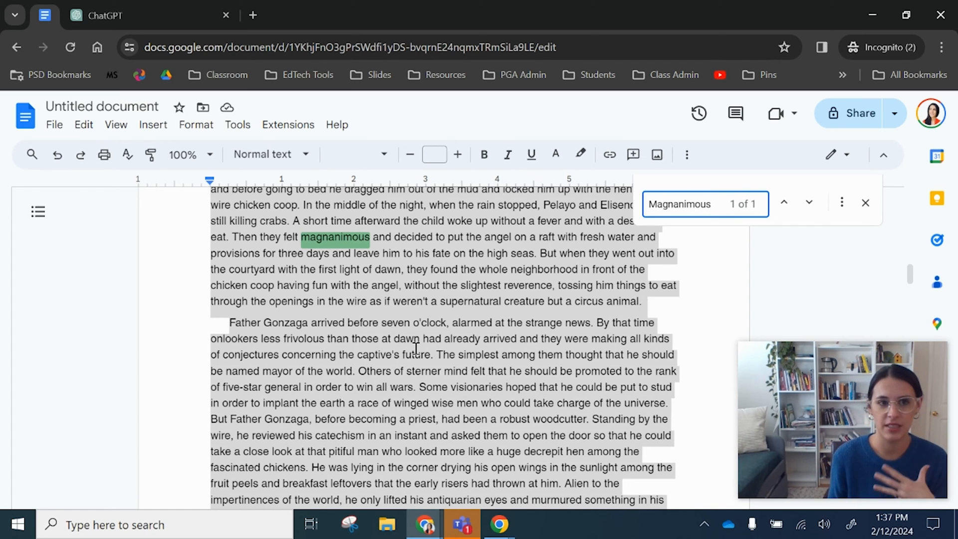
Return to the ChatGPT conversation after confirming Magnanimous appears in the story
left_click(123, 15)
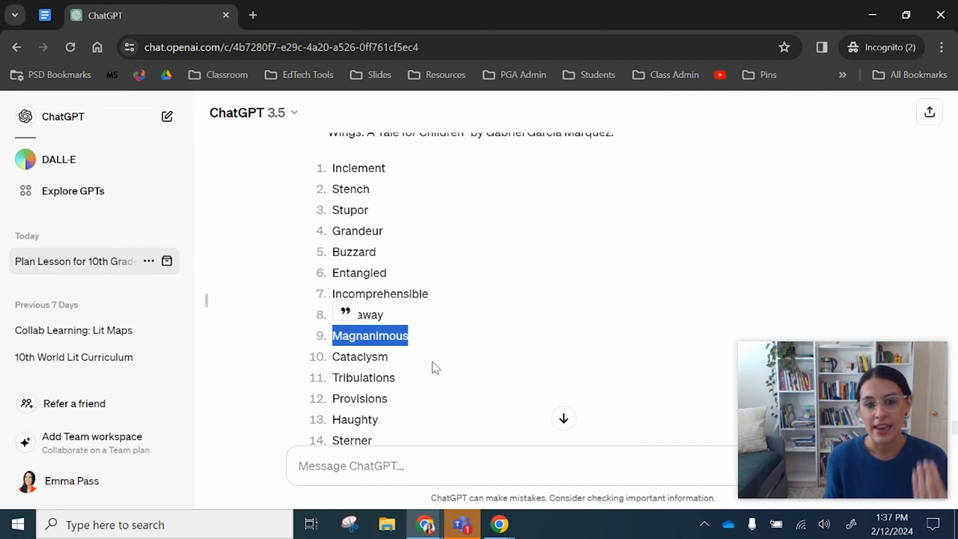
Ask ChatGPT to provide definitions of these words, separated by commas
scroll("down", 3)
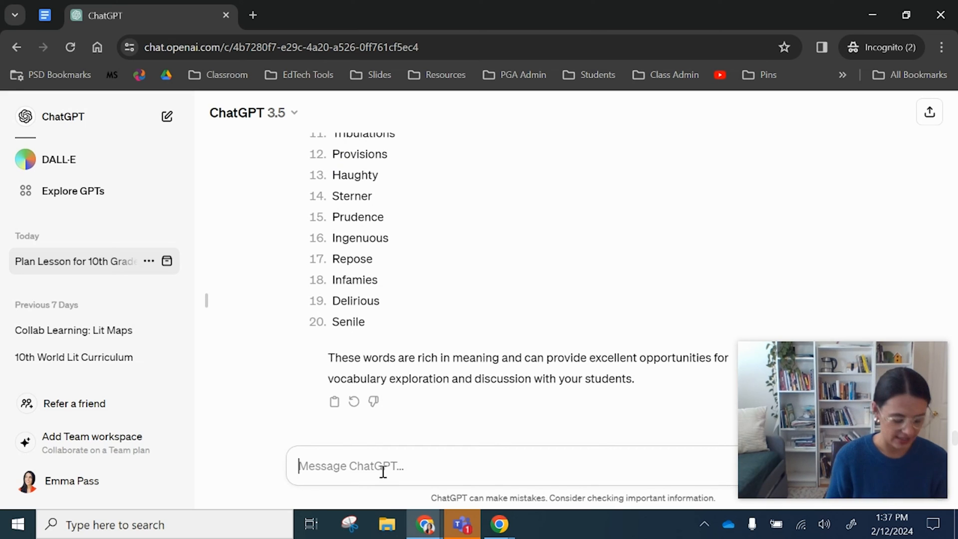
type("Can you provide me the")
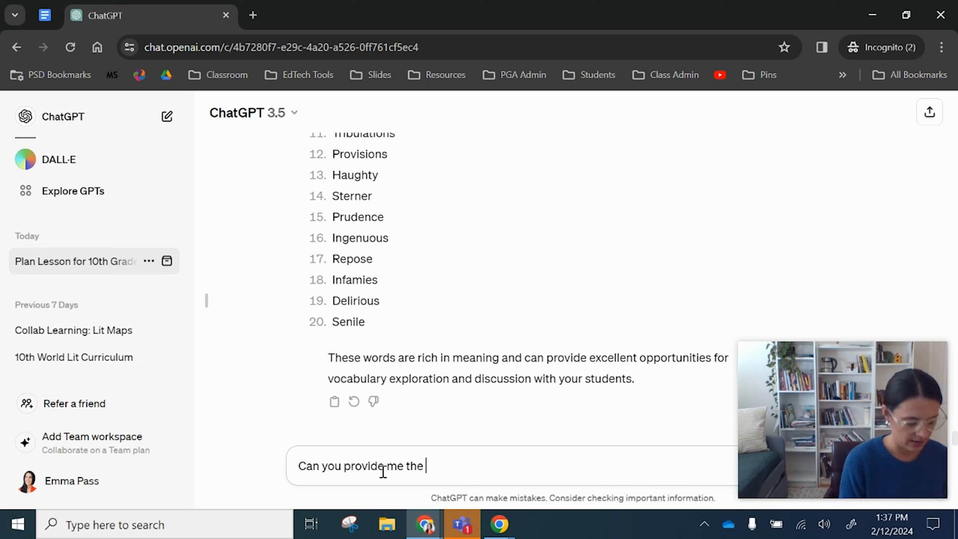
type("definitio")
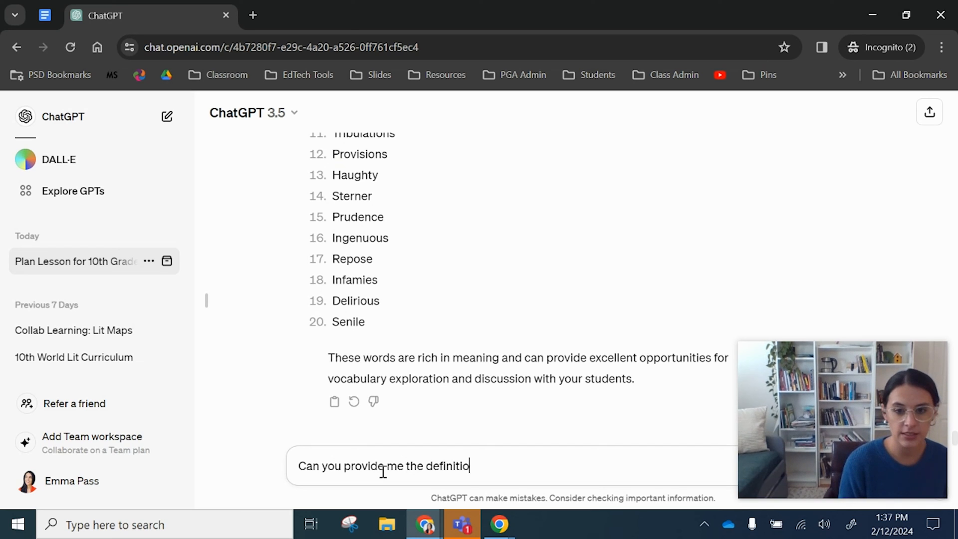
type("ns of these")
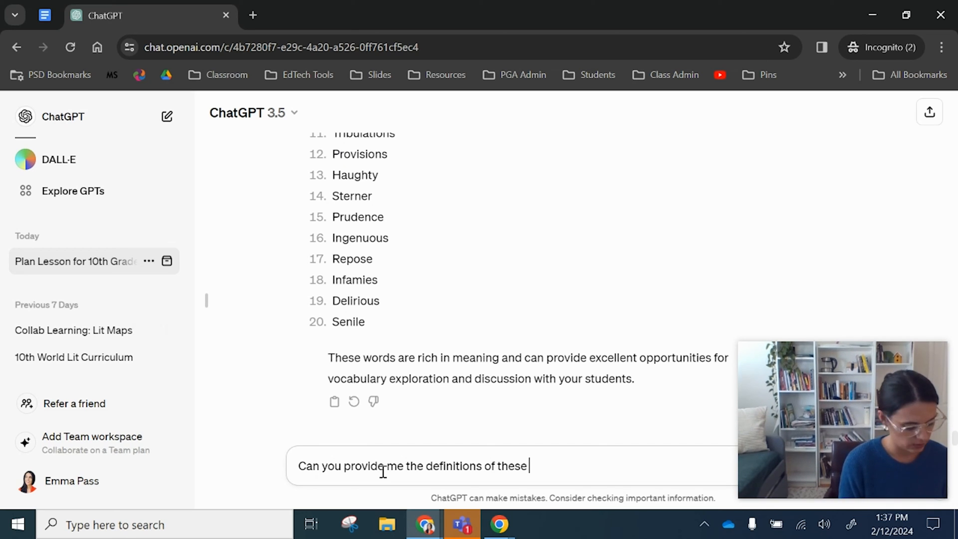
type("words s")
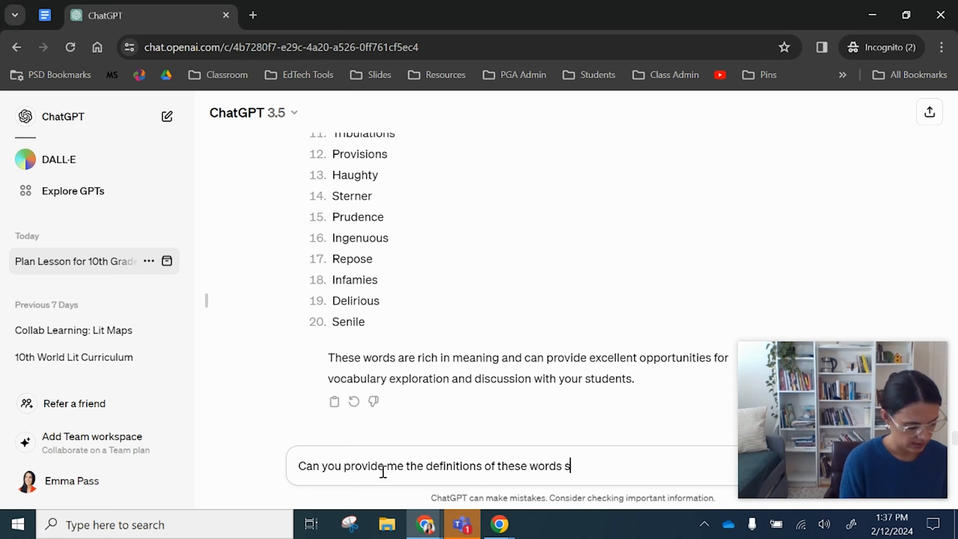
type("perated by commas")
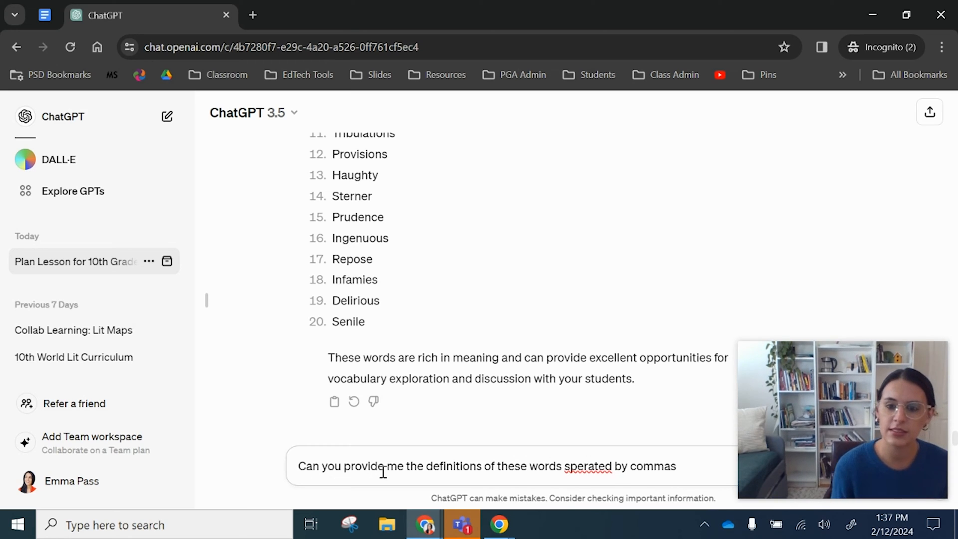
Correct the misspelled 'seperated' to 'separated' via spell-check, then send the request
right_click(587, 466)
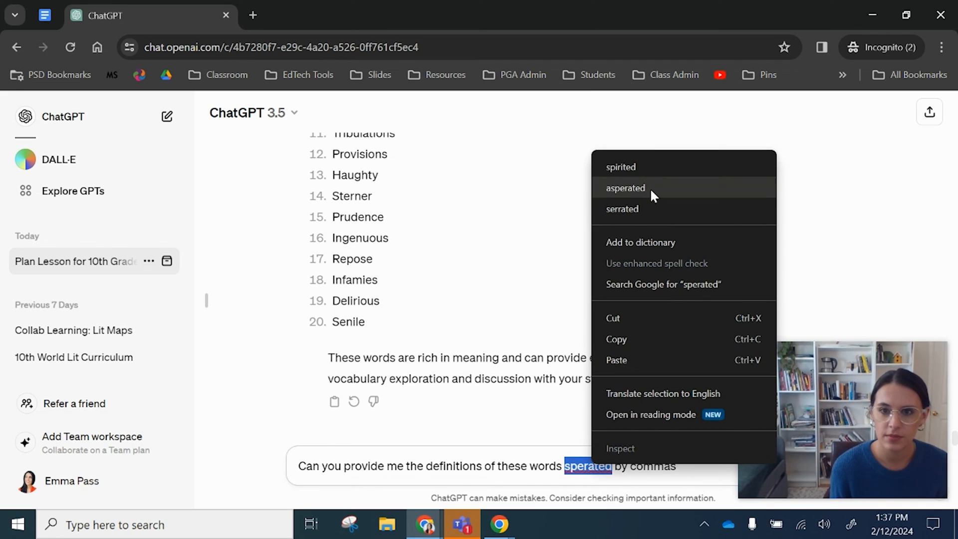
left_click(622, 209)
type("e")
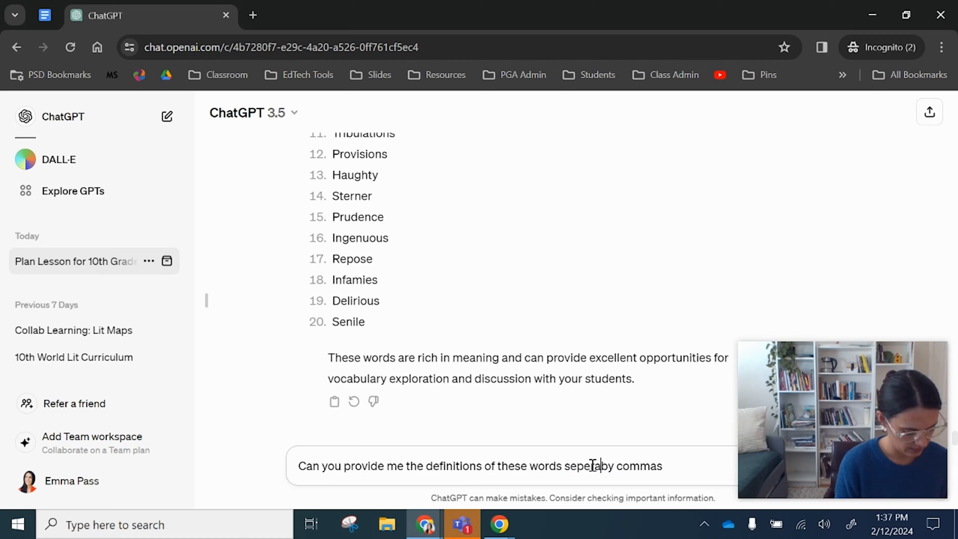
right_click(591, 466)
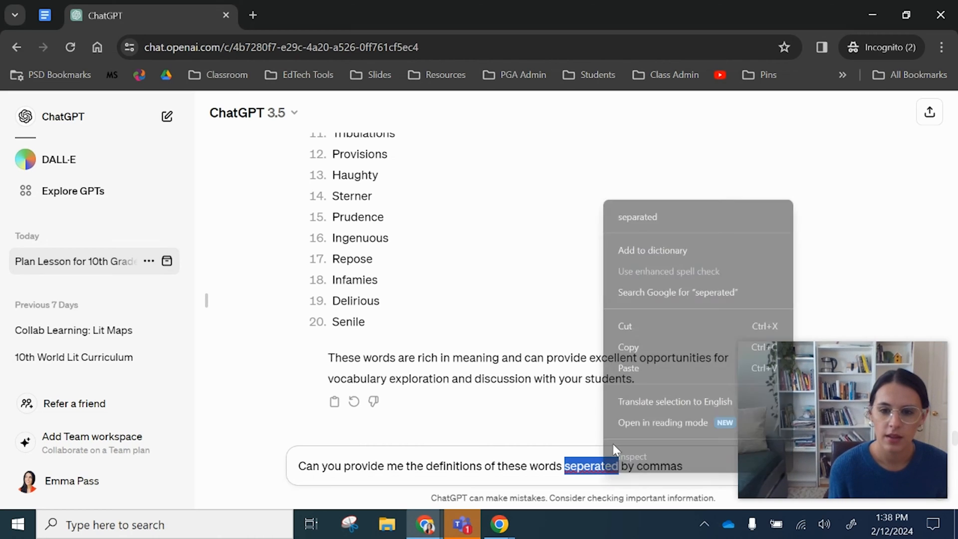
left_click(637, 217)
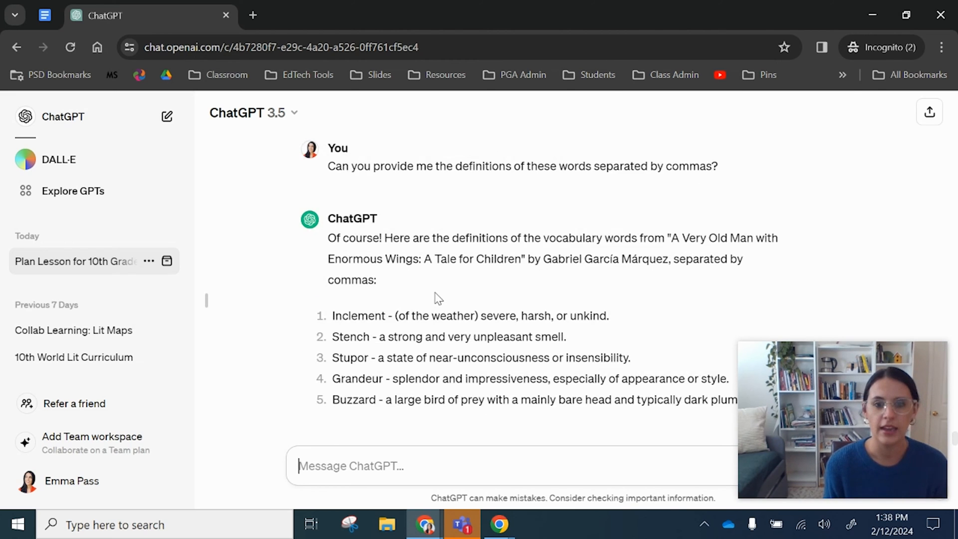
Review the 20 dash-joined definitions and begin asking ChatGPT to replace the dashes
scroll("down", 3)
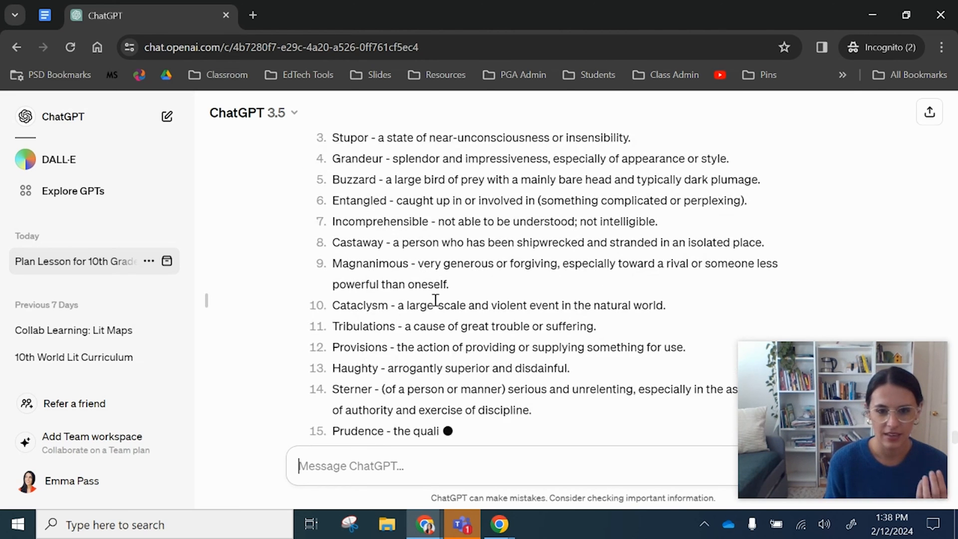
scroll("down", 3)
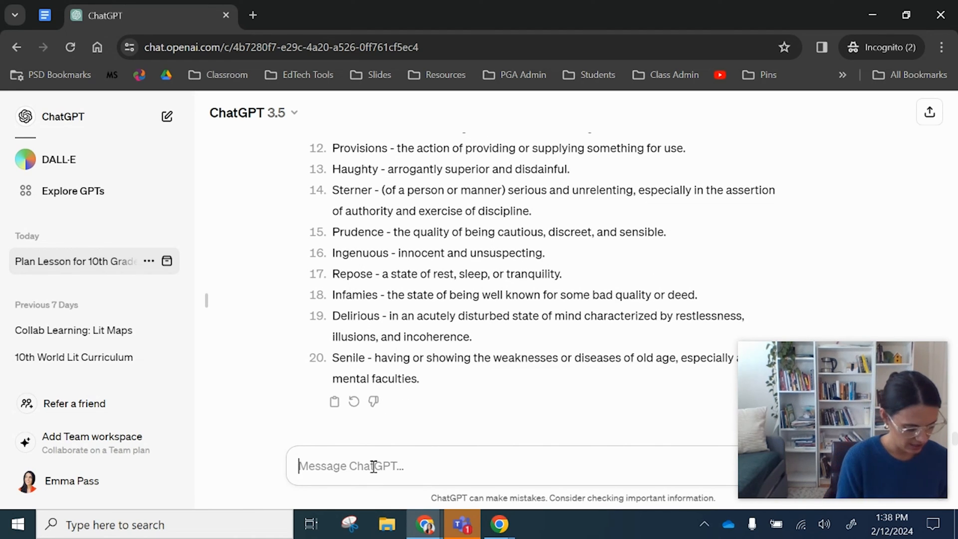
type("Can you replace the dashes")
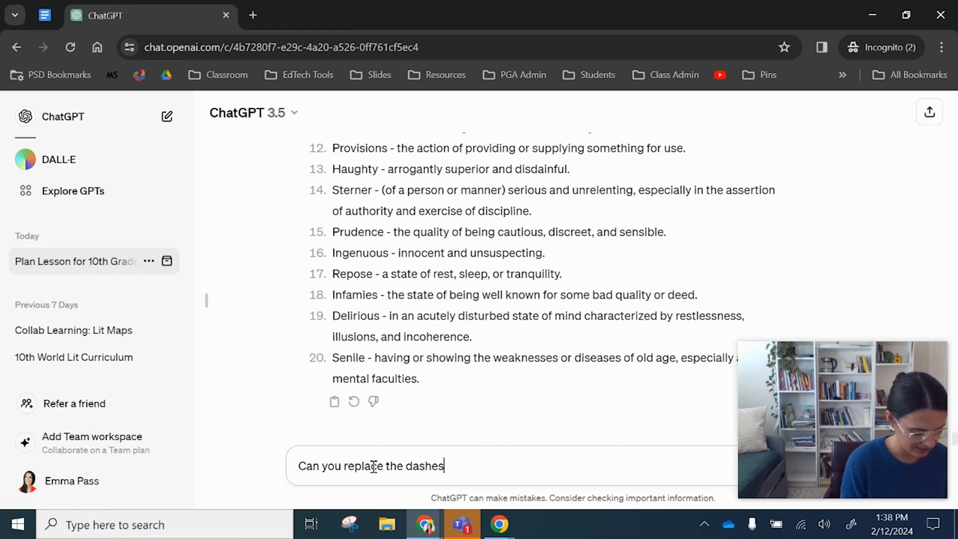
Ask for the dashes replaced with commas and review the regenerated definitions list
type("with commas")
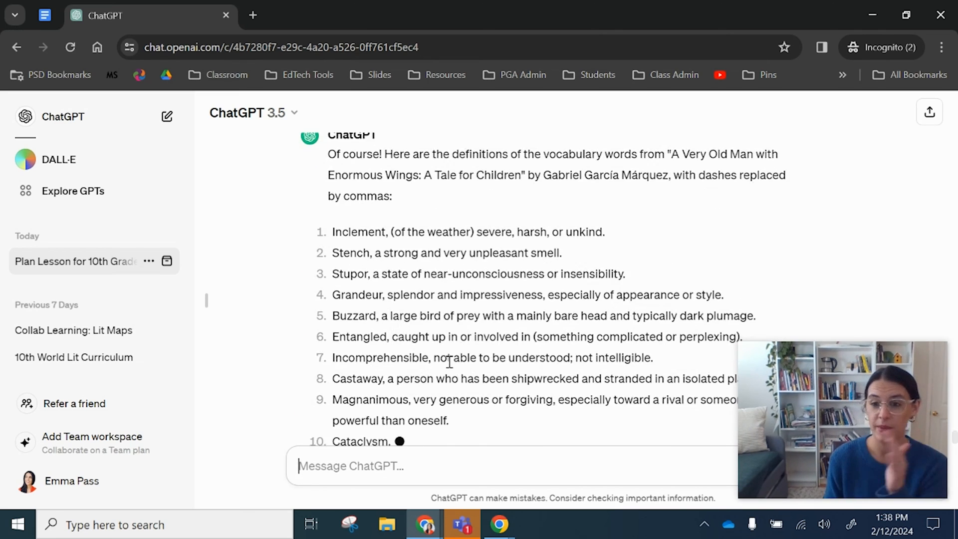
scroll("down", 3)
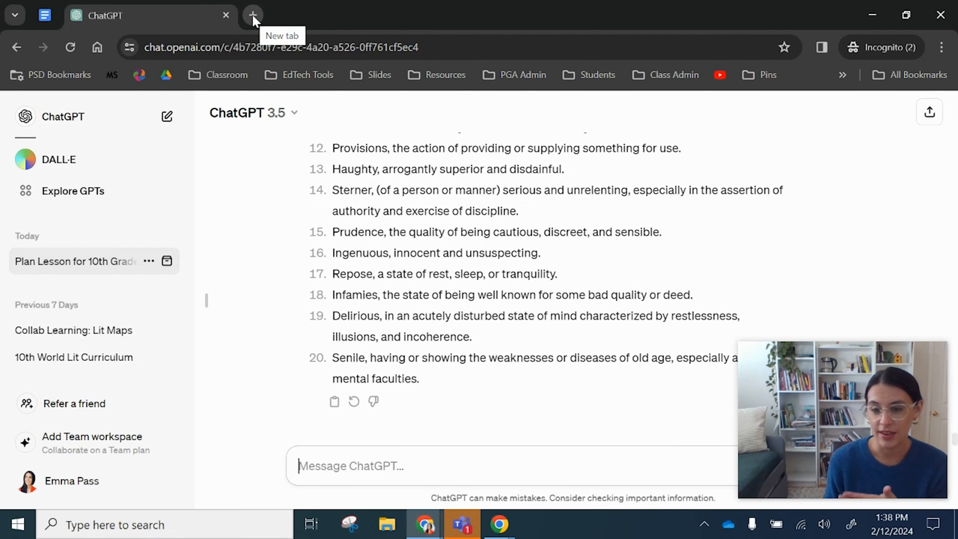
Go to Quizlet in a new browser tab and log in
left_click(253, 16)
type("quizl")
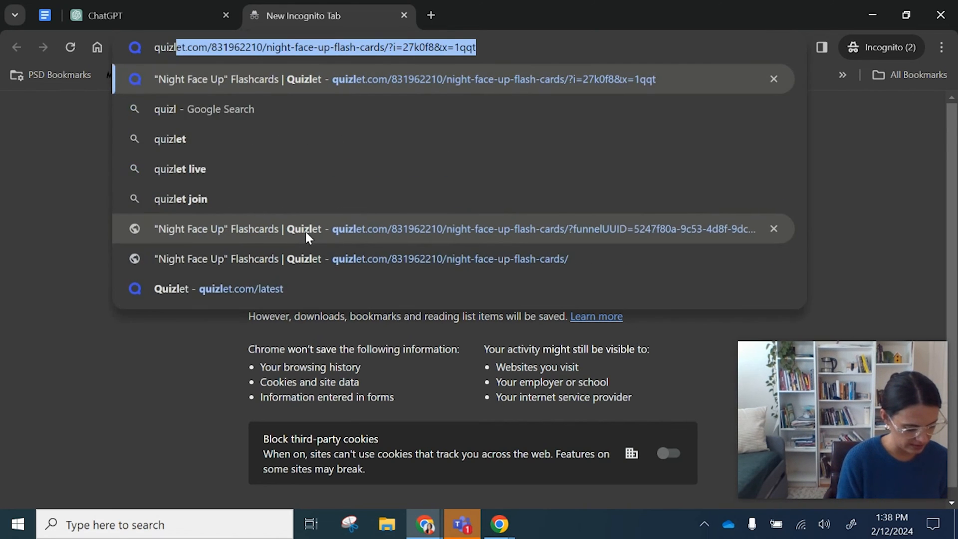
left_click(404, 79)
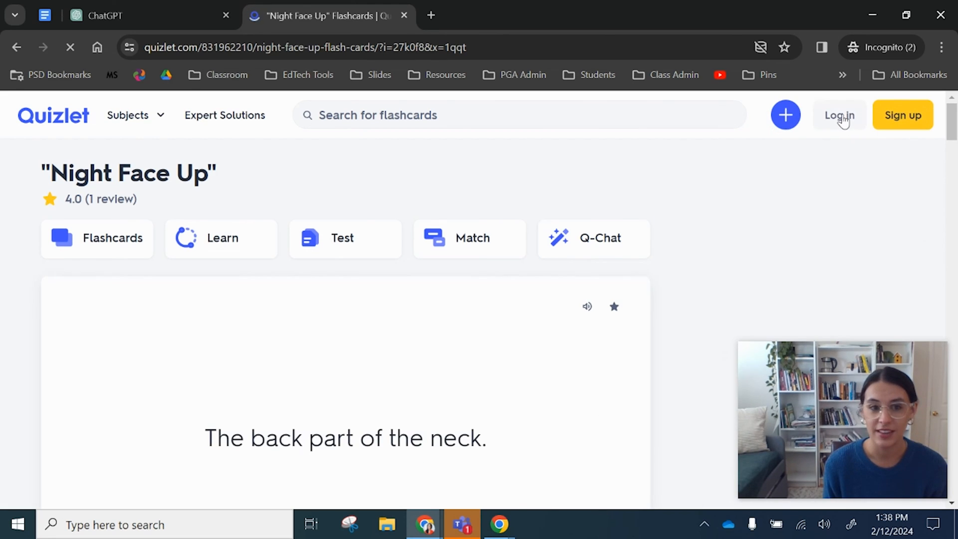
left_click(839, 115)
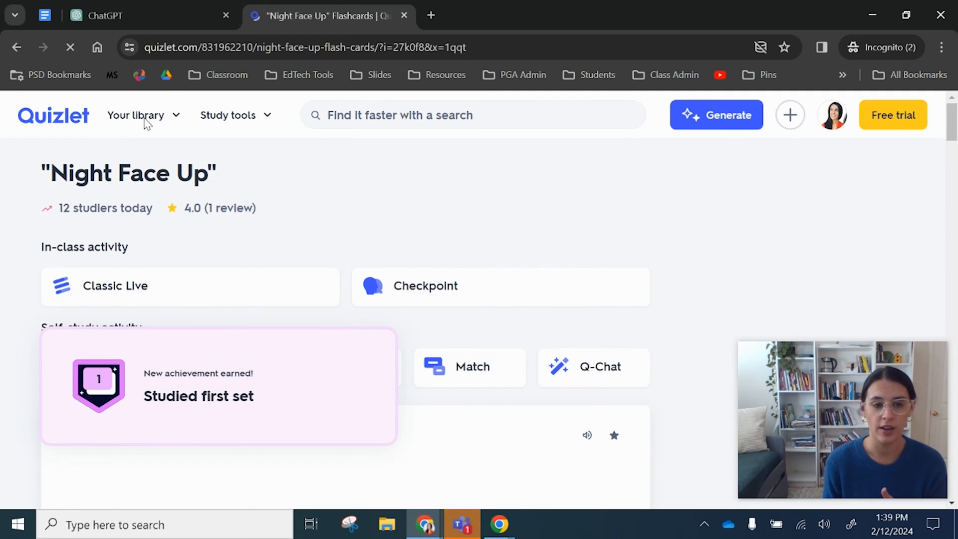
Create a new Quizlet study set from scratch
left_click(136, 114)
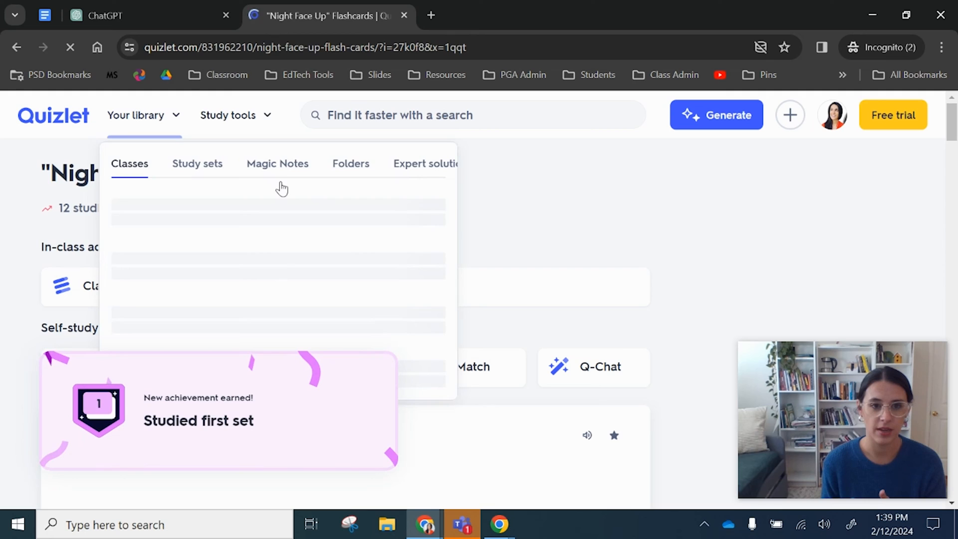
left_click(789, 115)
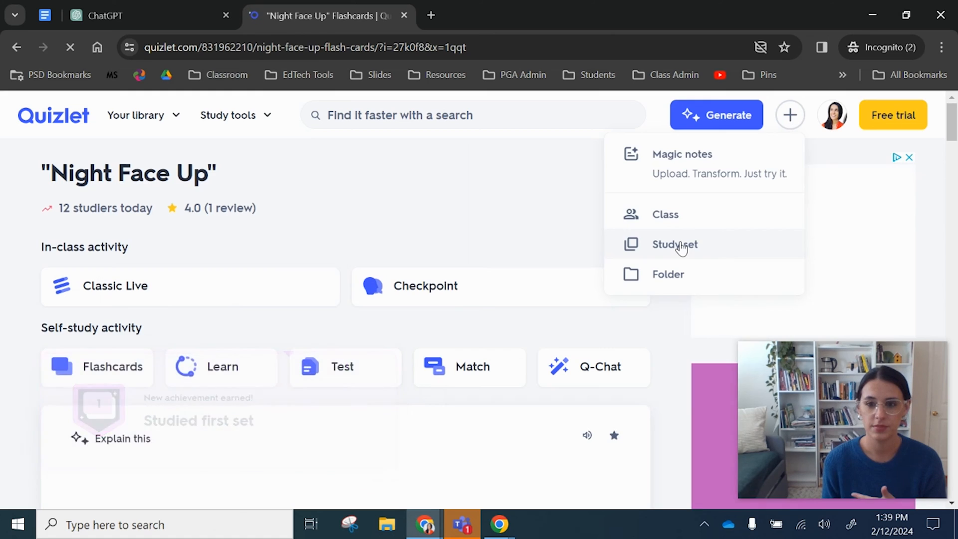
left_click(675, 244)
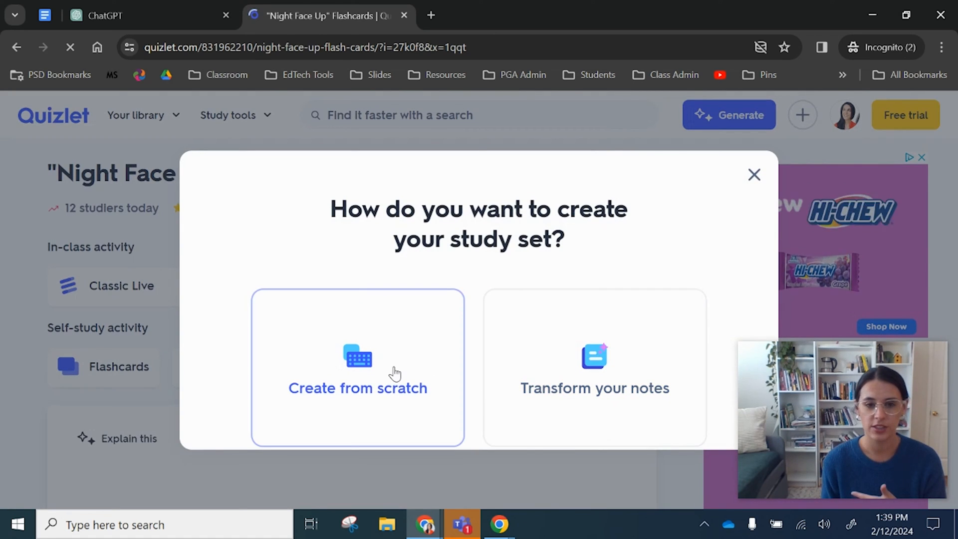
left_click(357, 366)
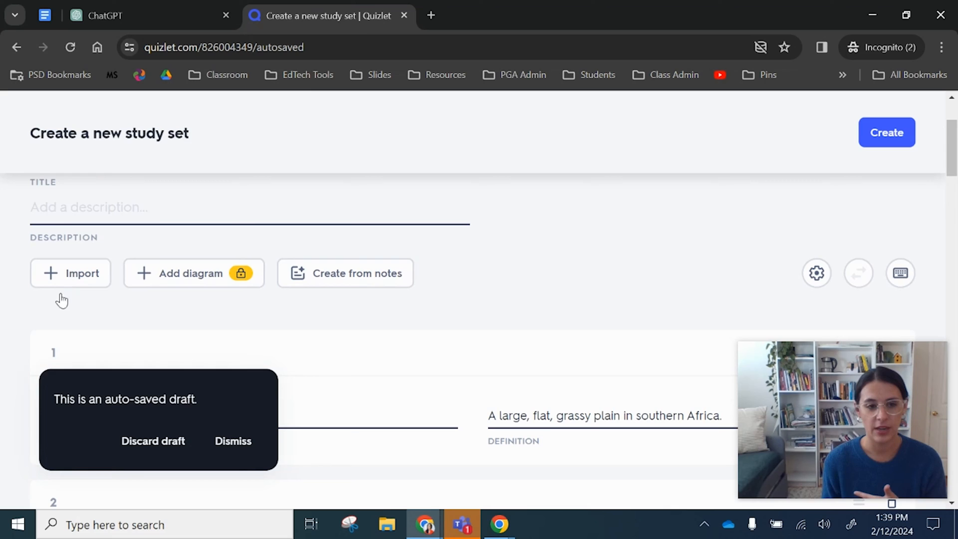
Open Import, dismiss the auto-saved draft notice, and set commas between term and definition
left_click(70, 273)
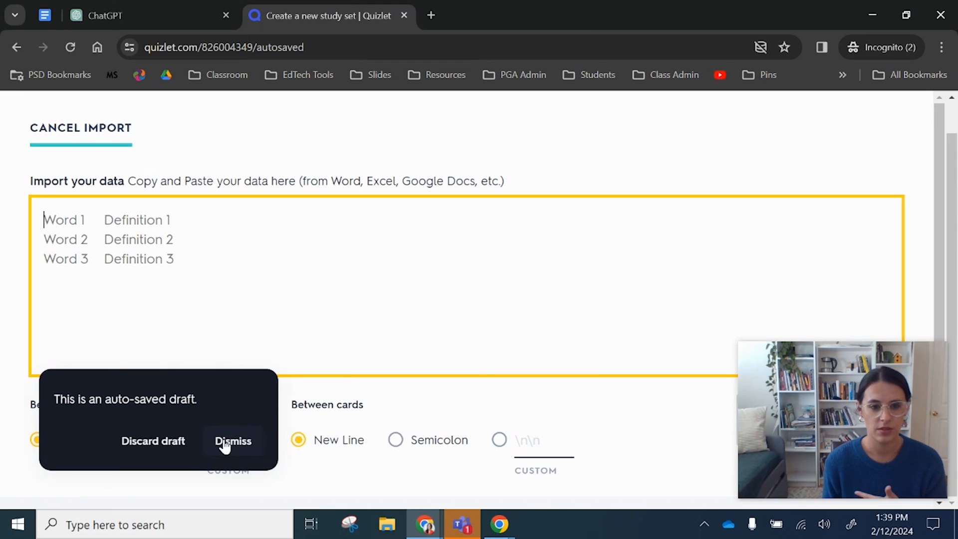
left_click(152, 440)
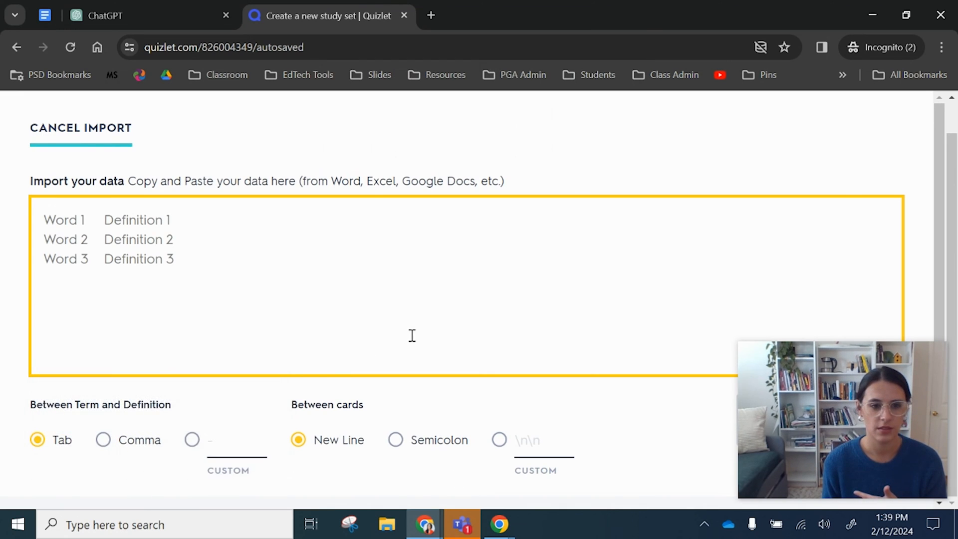
left_click(103, 439)
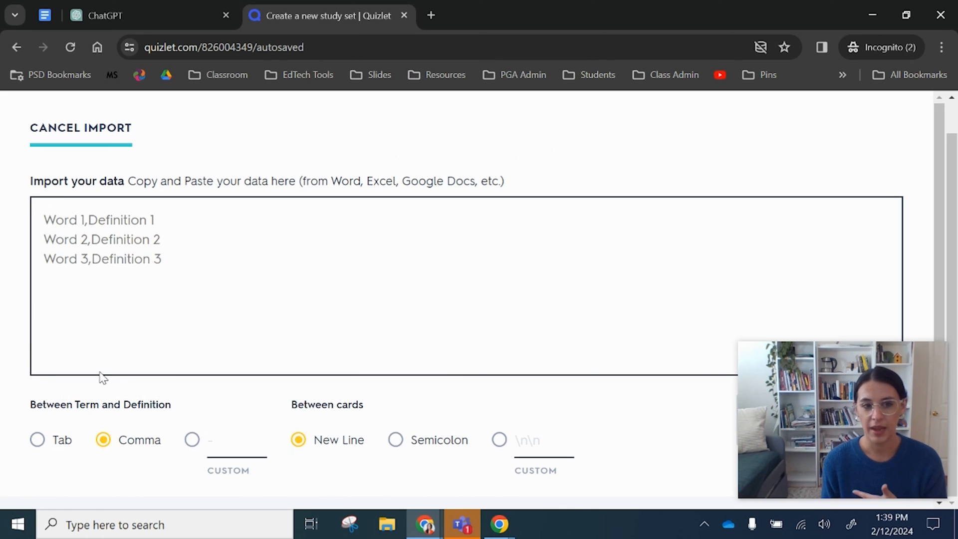
mouse_move(210, 294)
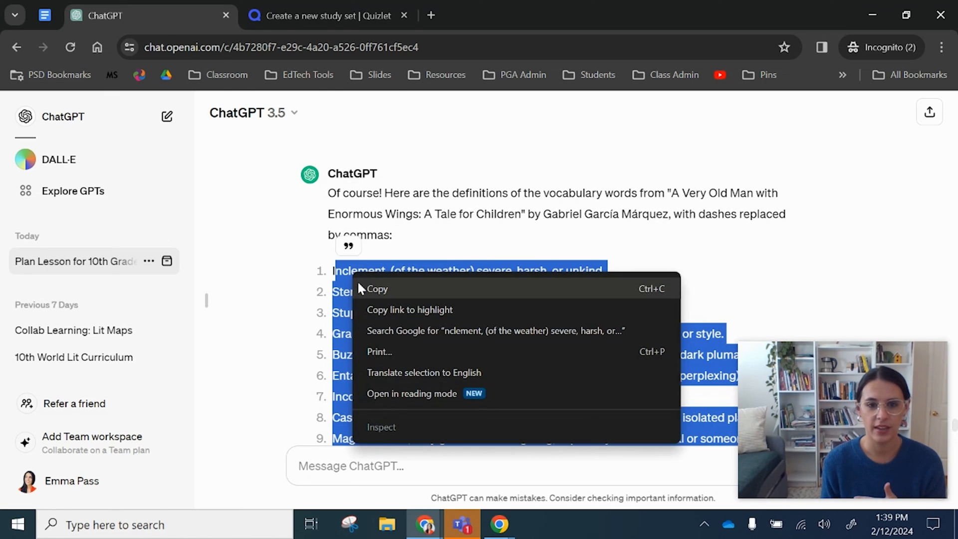
Import ChatGPT's 20 comma-separated definitions into the Quizlet set as cards
left_click(329, 15)
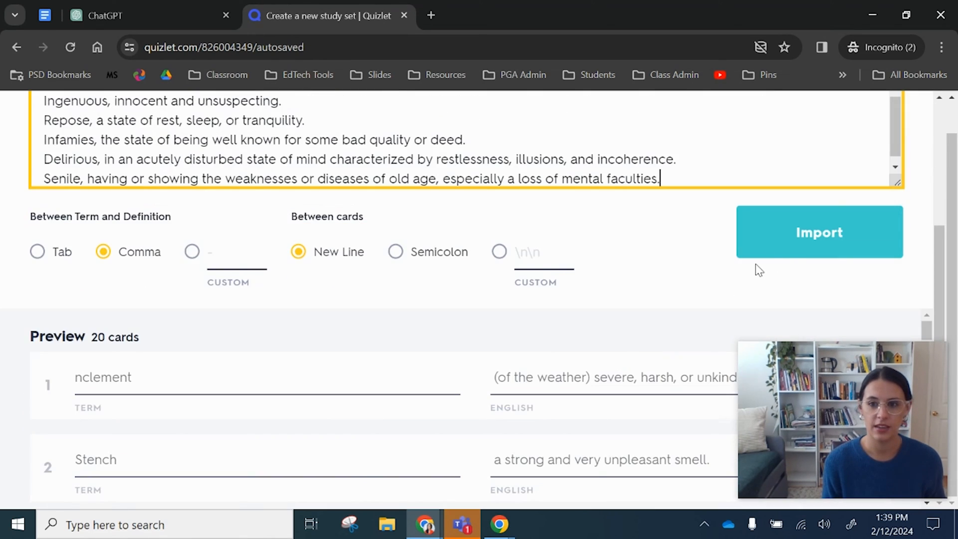
left_click(819, 231)
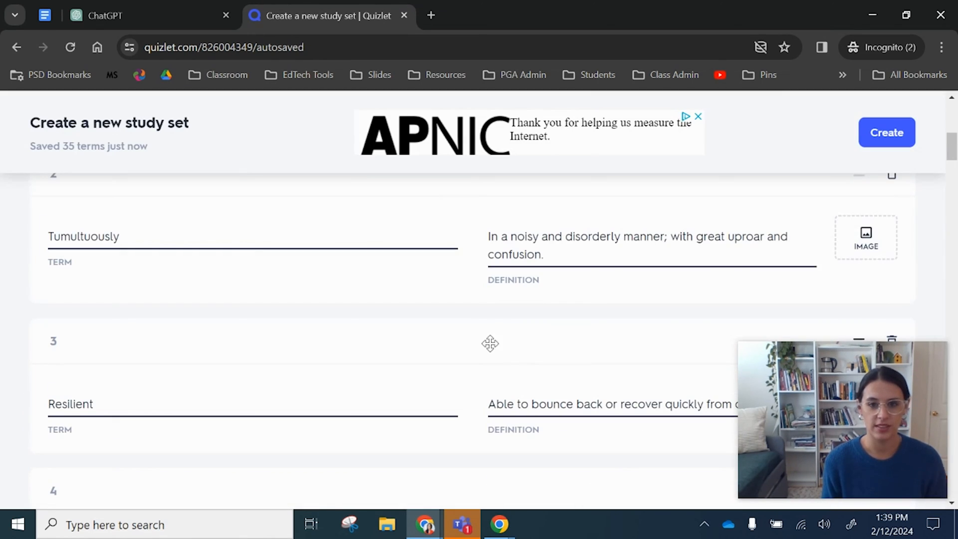
scroll("down", 3)
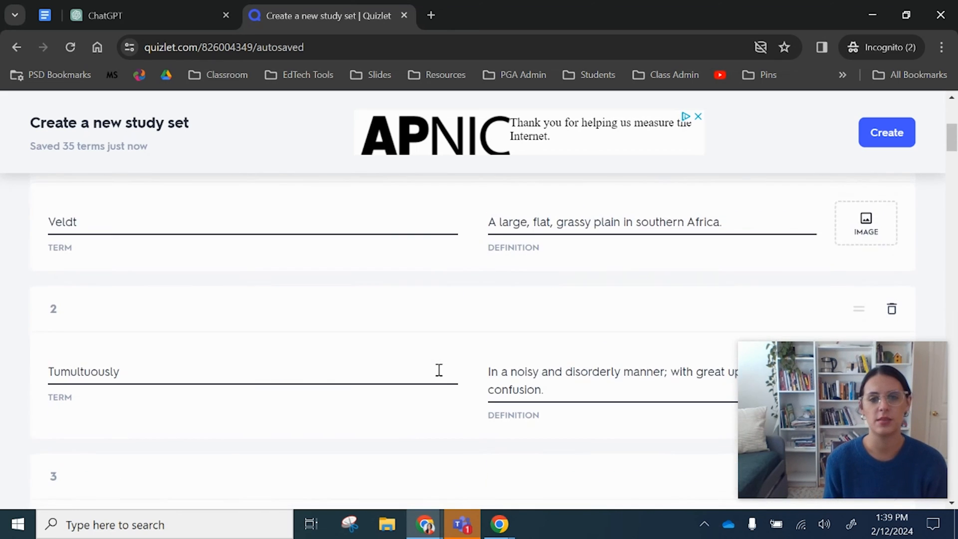
scroll("up", 3)
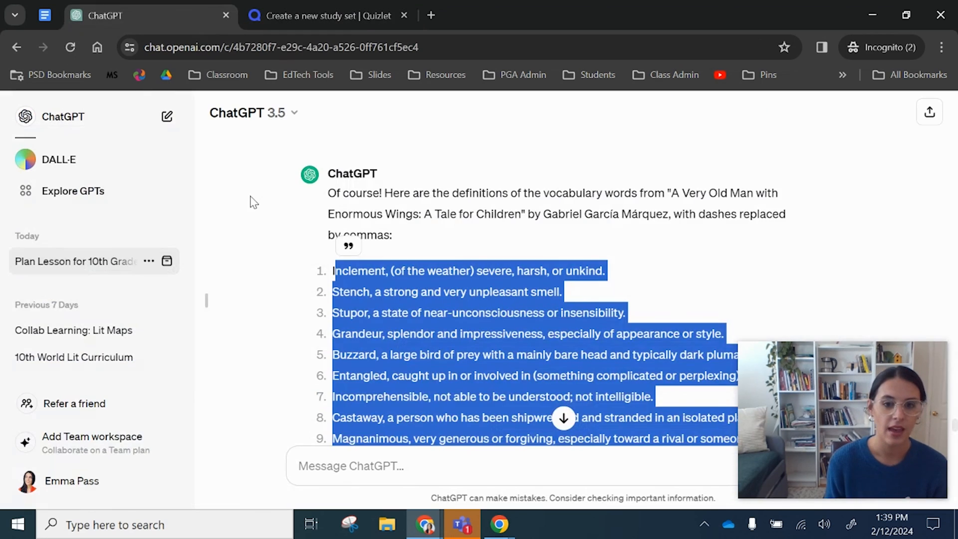
Ask ChatGPT what context is helpful for students to know before reading the story
scroll("down", 3)
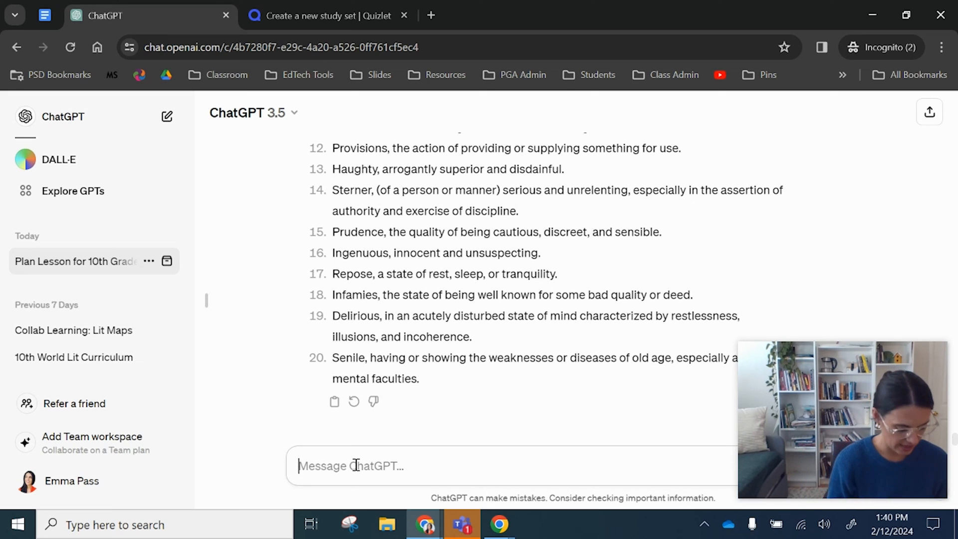
type("What context do you think would be h")
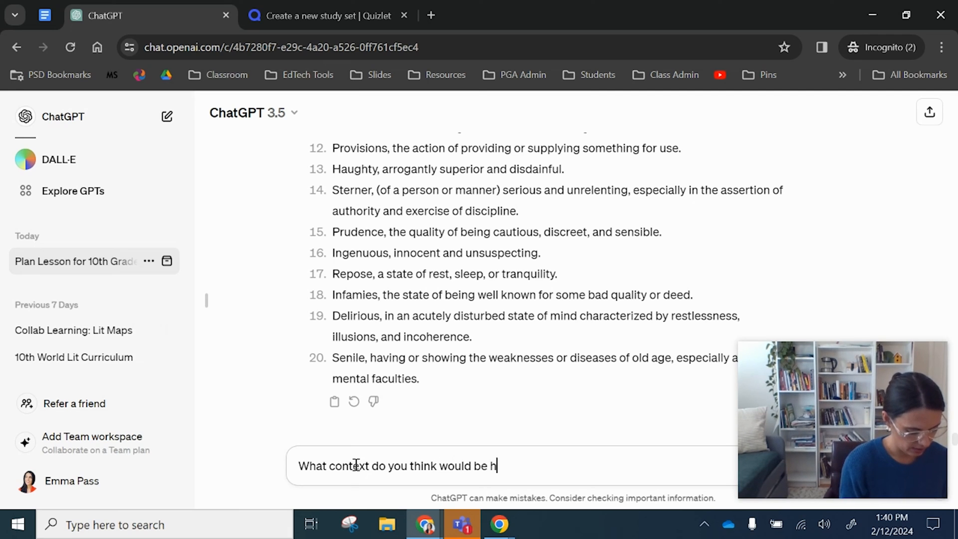
type("elpful for s")
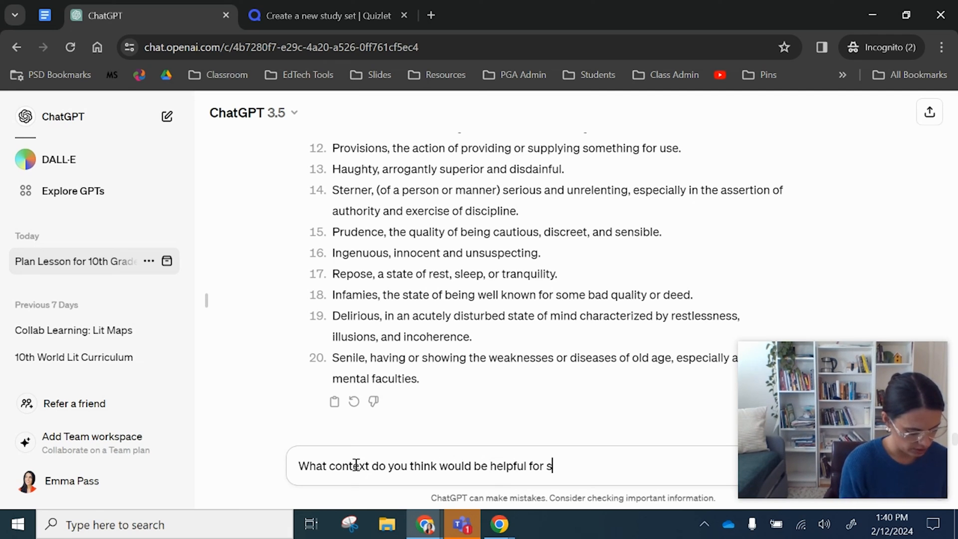
type("tudents to know")
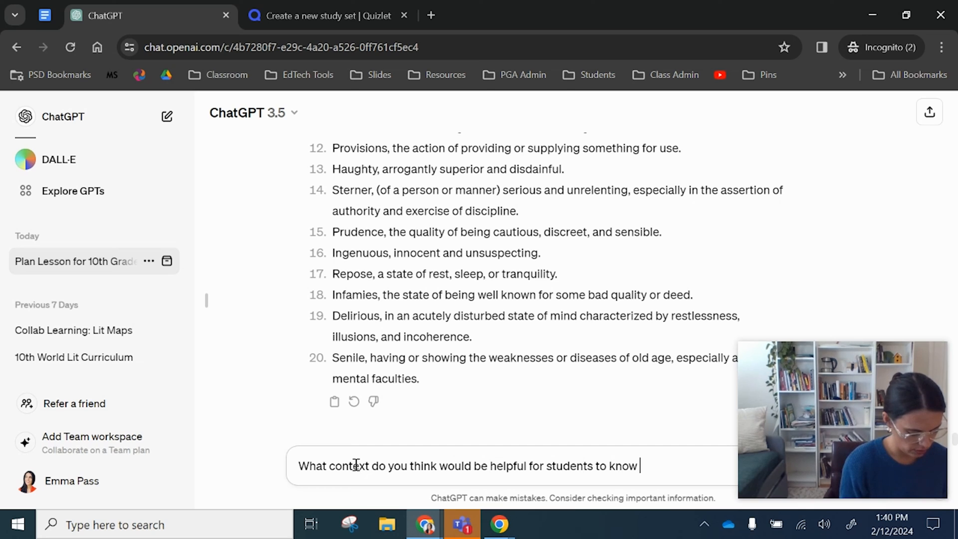
type("before reading")
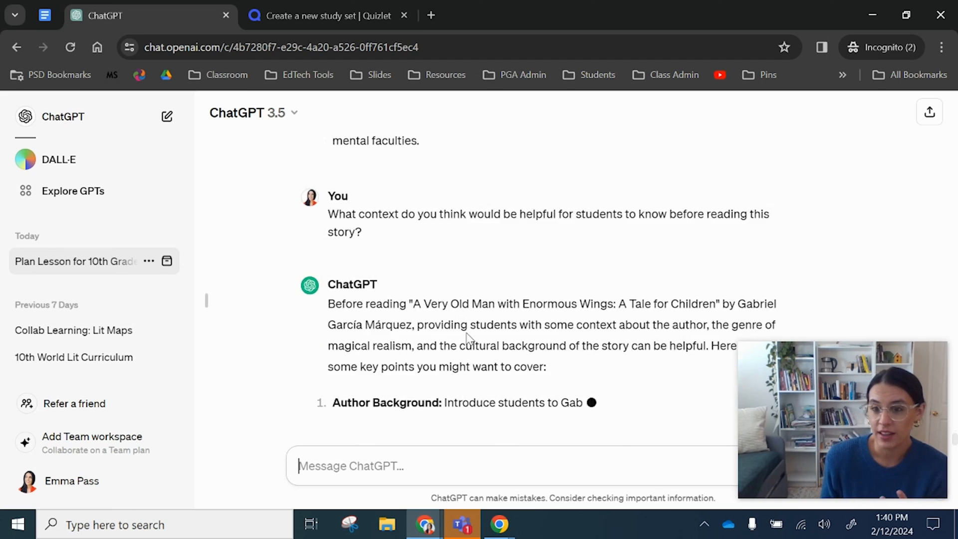
Read through the context reply, highlighting 'socio-political context of Colombia'
scroll("down", 3)
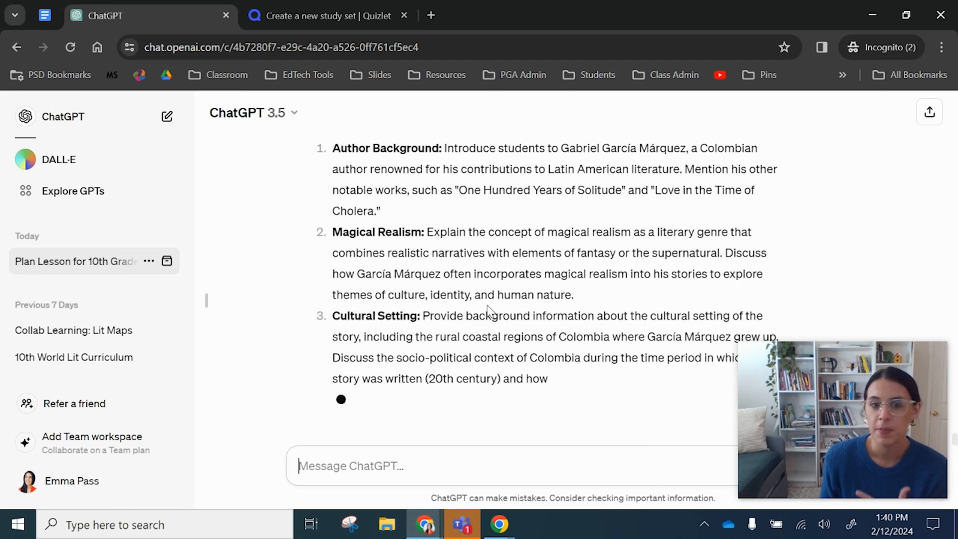
scroll("down", 3)
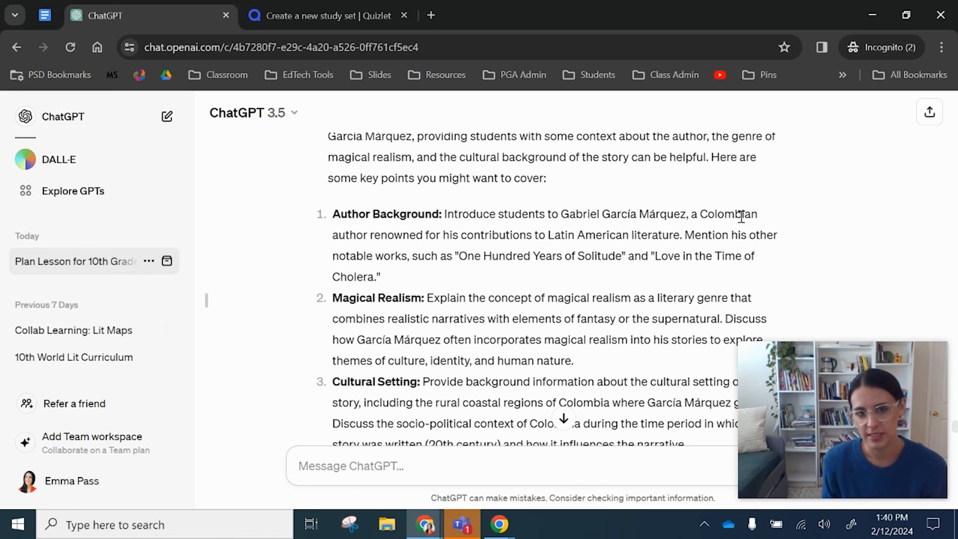
scroll("down", 3)
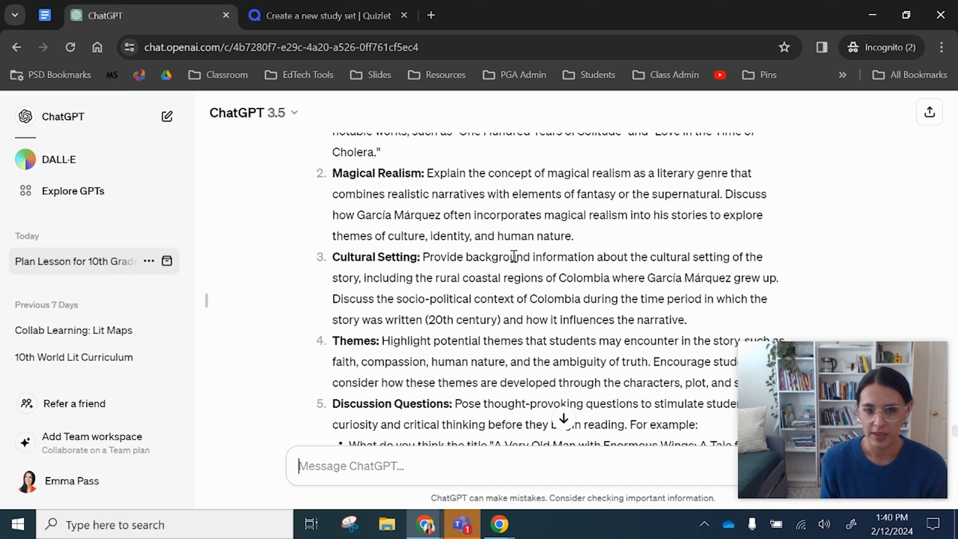
scroll("down", 3)
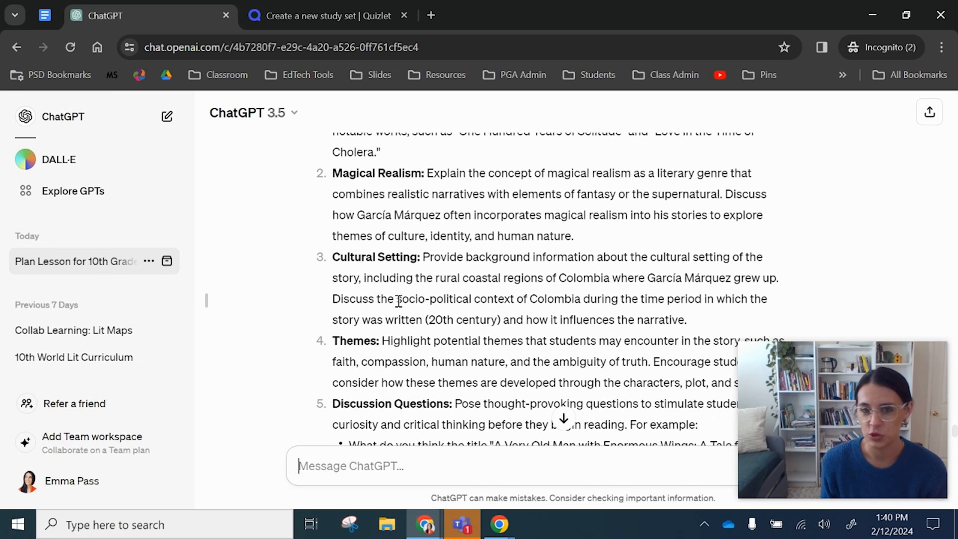
left_click_drag(398, 298, 578, 299)
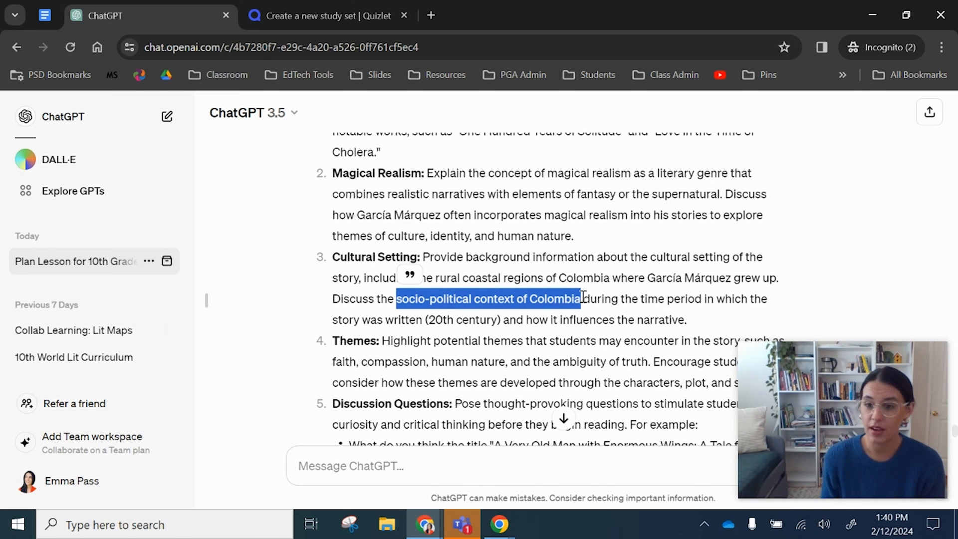
scroll("down", 3)
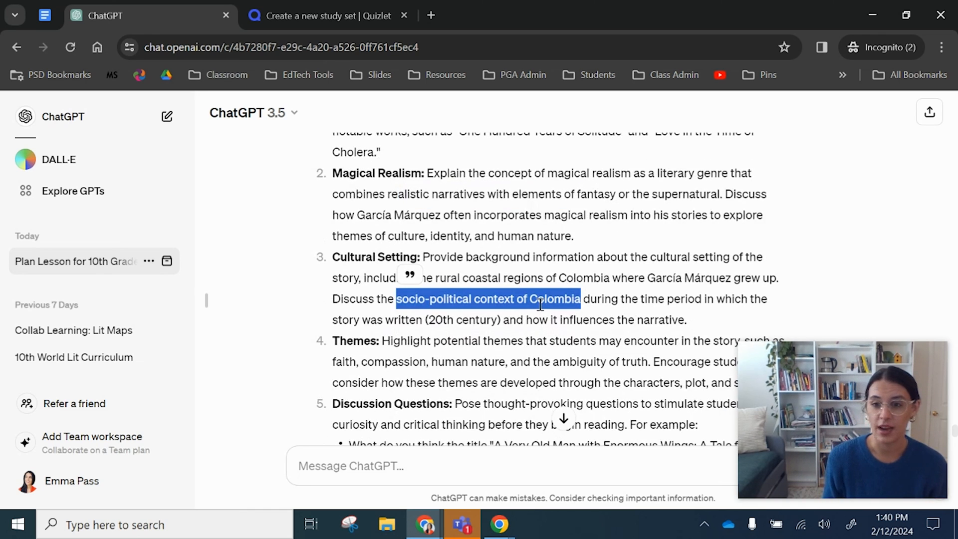
scroll("down", 3)
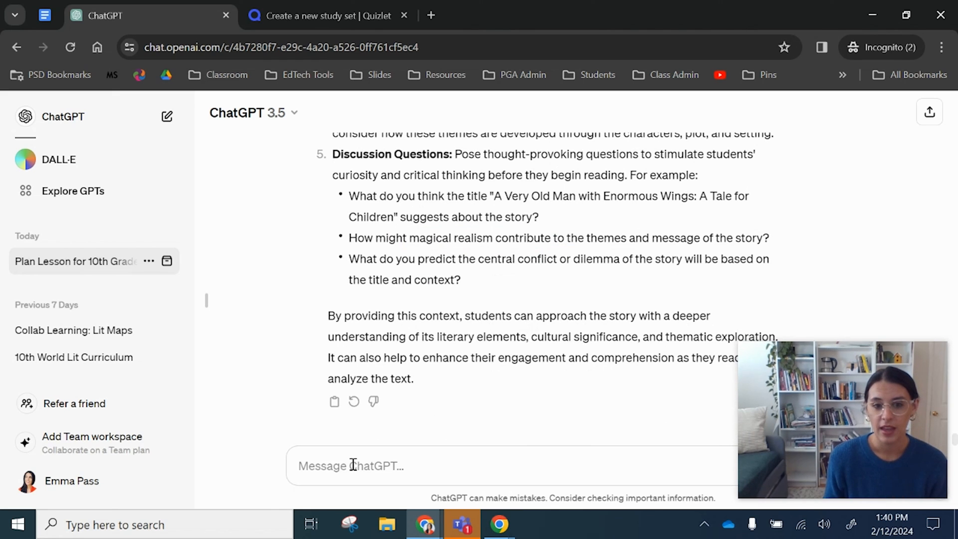
Request discussion questions for the story and review the themed, symbolism and character questions
type("Now")
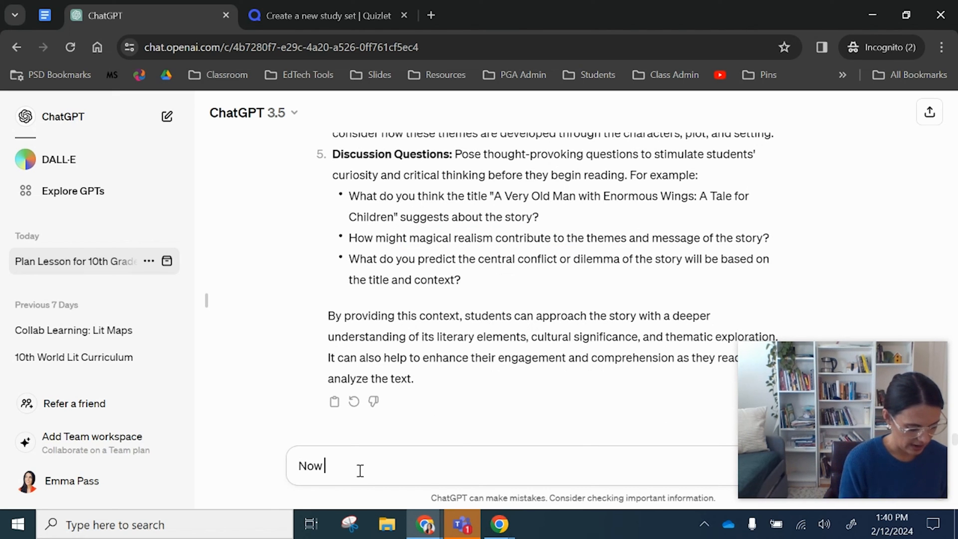
type("could you provide me discussio")
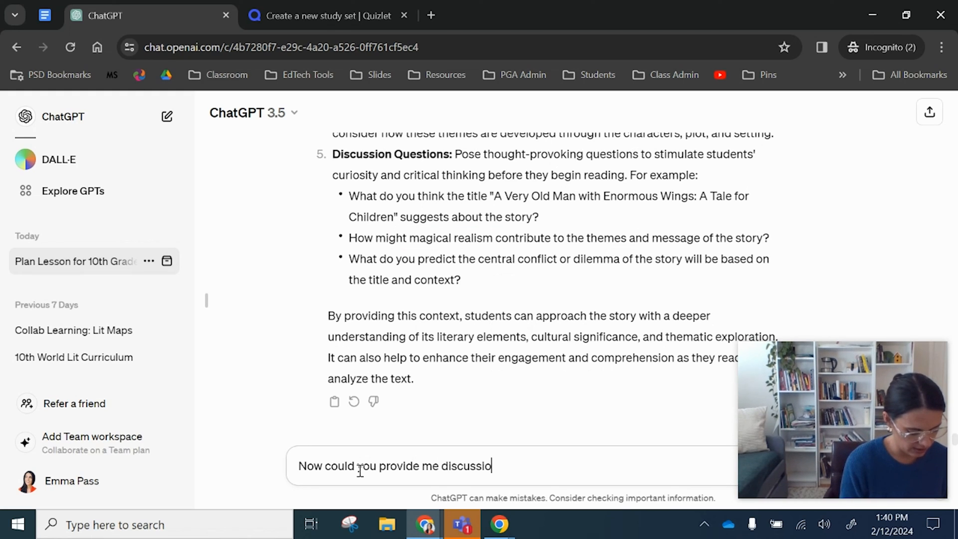
type("n question")
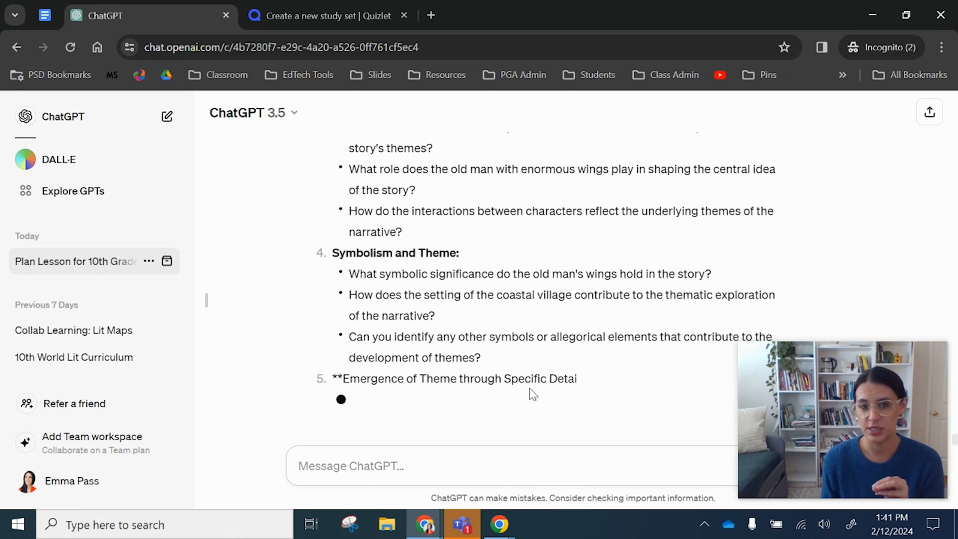
scroll("down", 3)
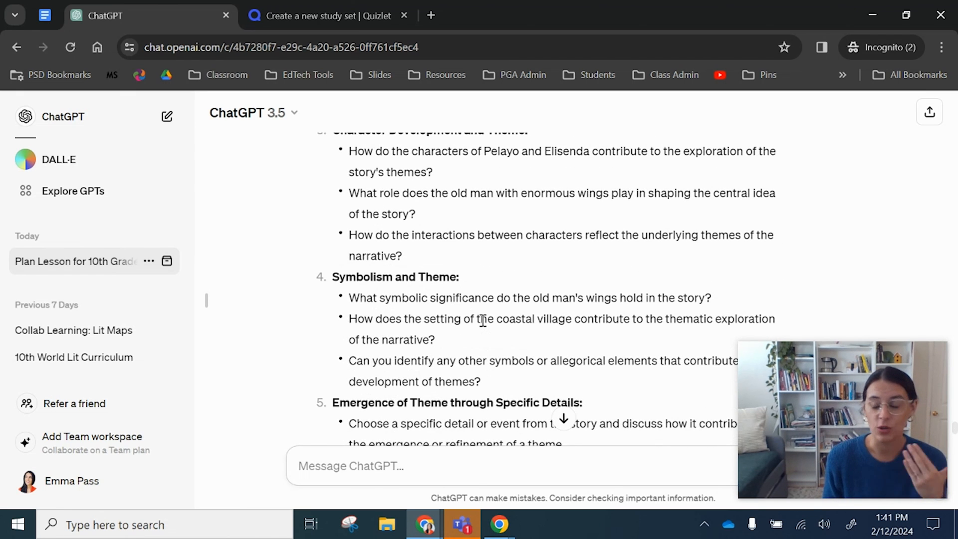
scroll("up", 3)
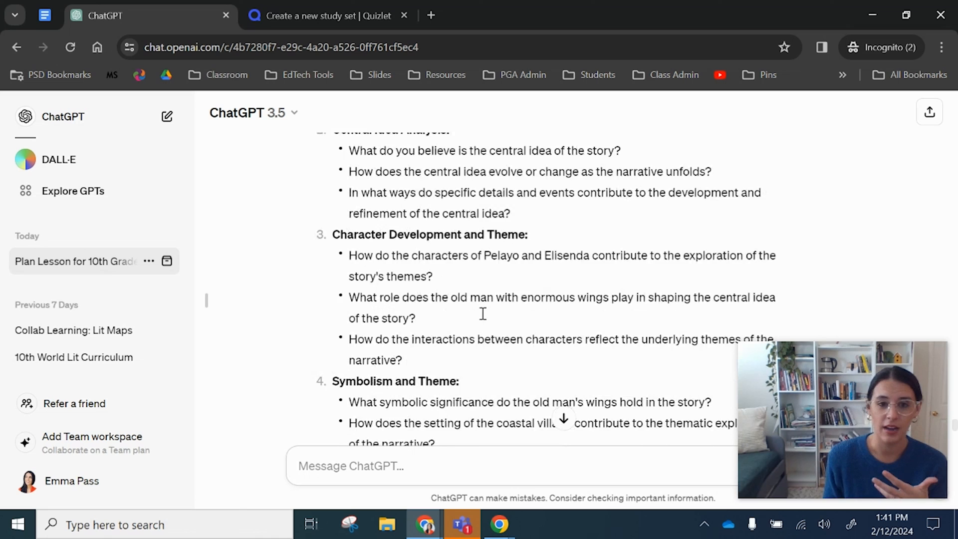
scroll("up", 3)
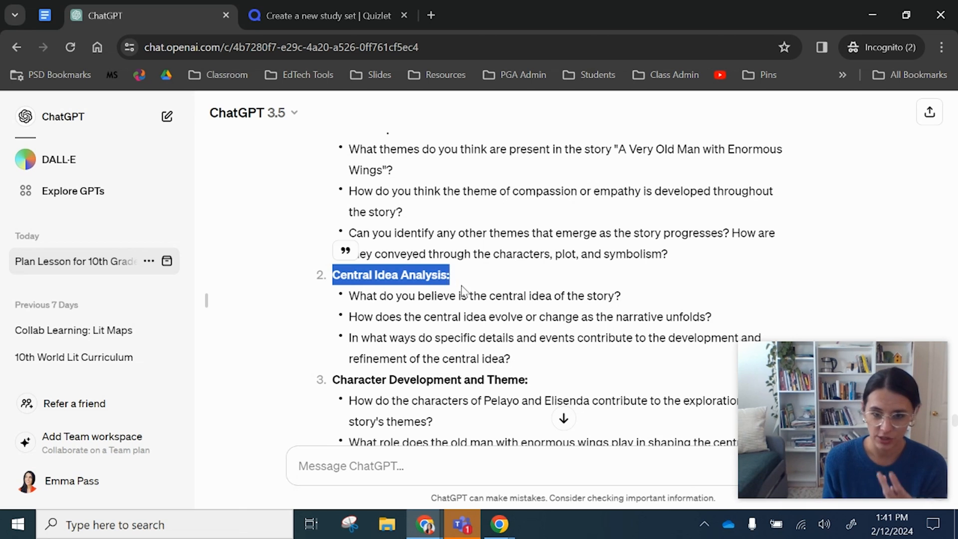
scroll("down", 3)
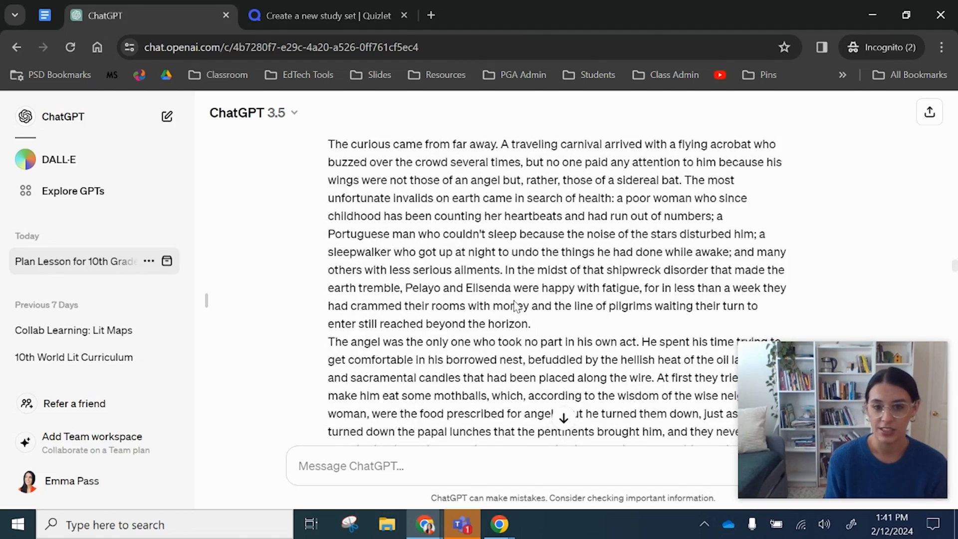
scroll("up", 3)
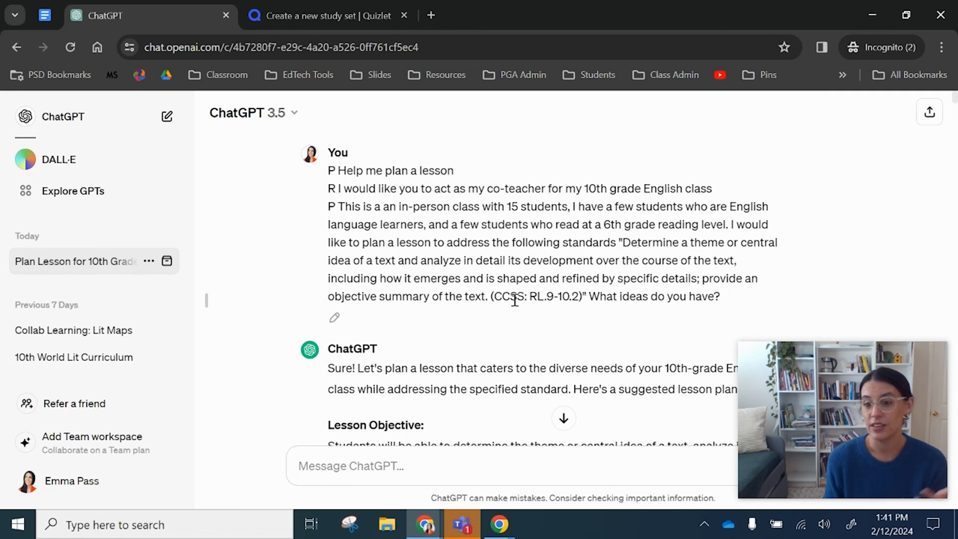
scroll("down", 3)
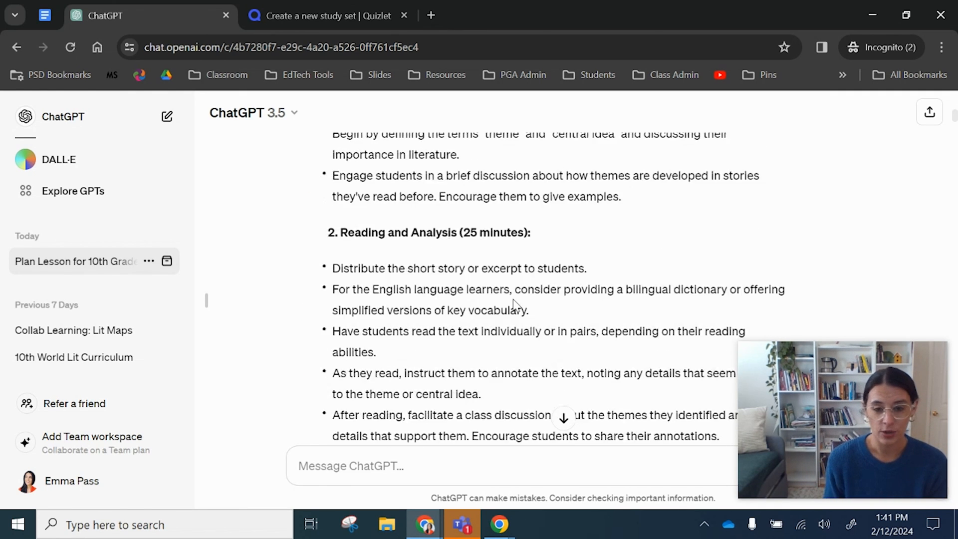
scroll("down", 3)
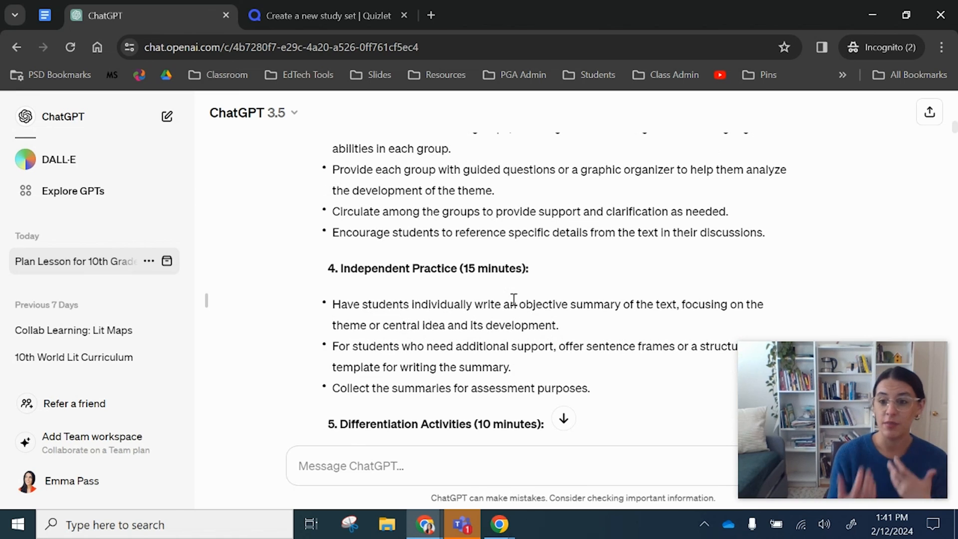